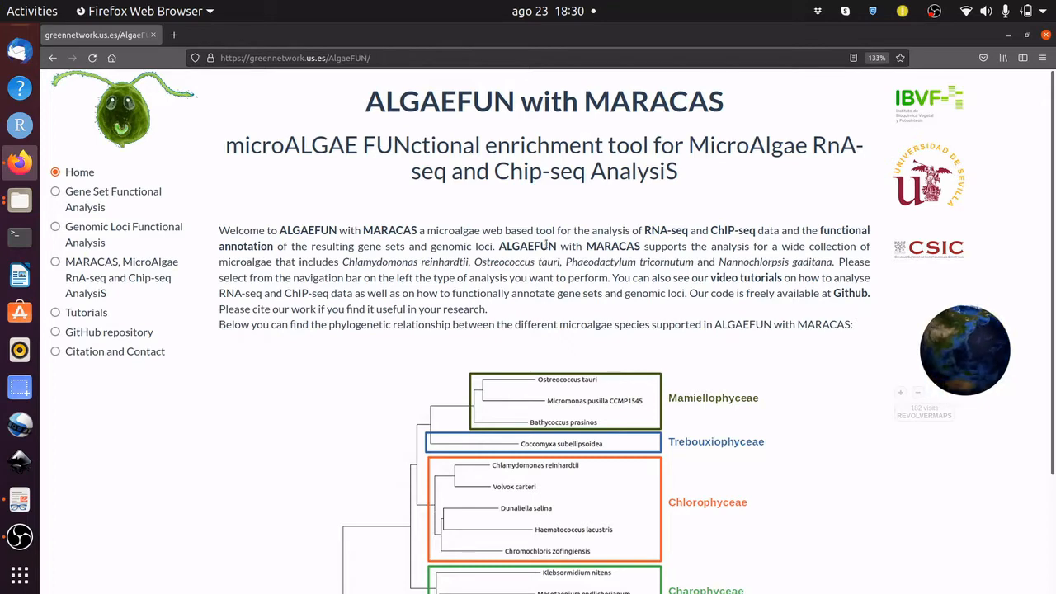
- Scroll through the current page to locate the MARACAS GitHub link
scroll("down", 3)
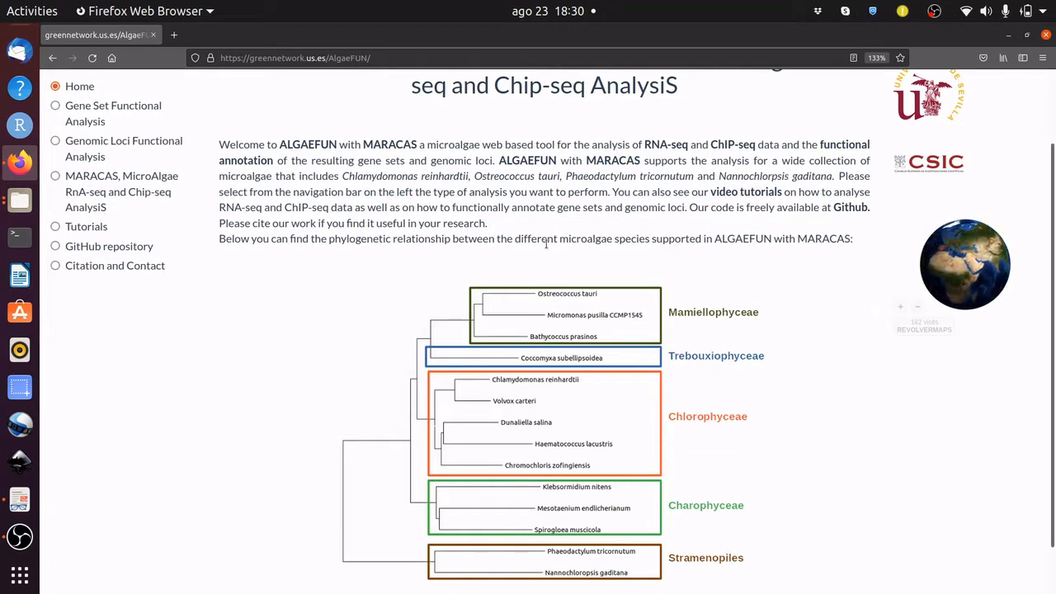
scroll("down", 3)
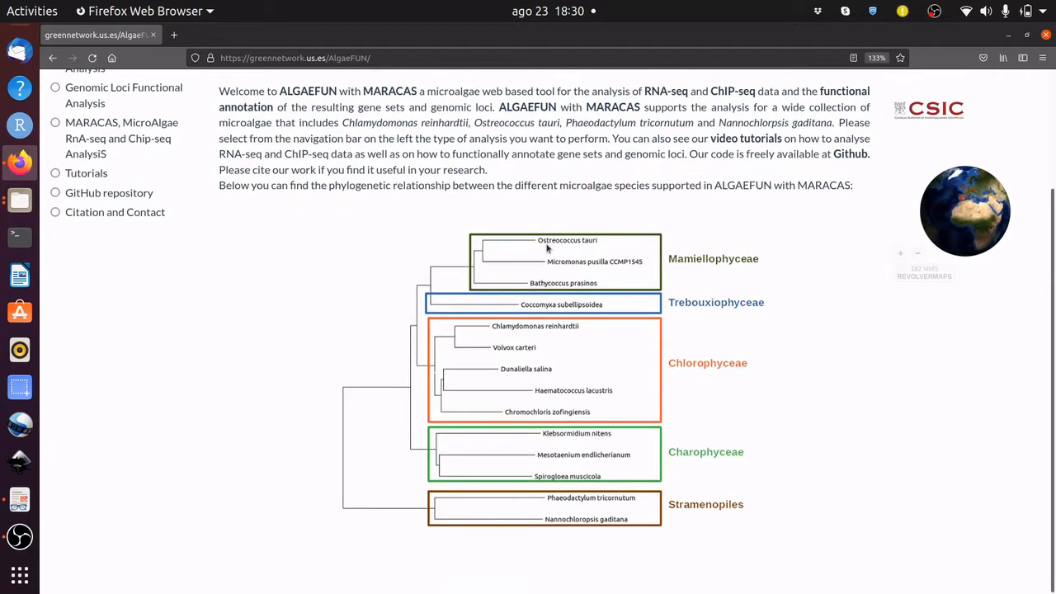
mouse_move(455, 245)
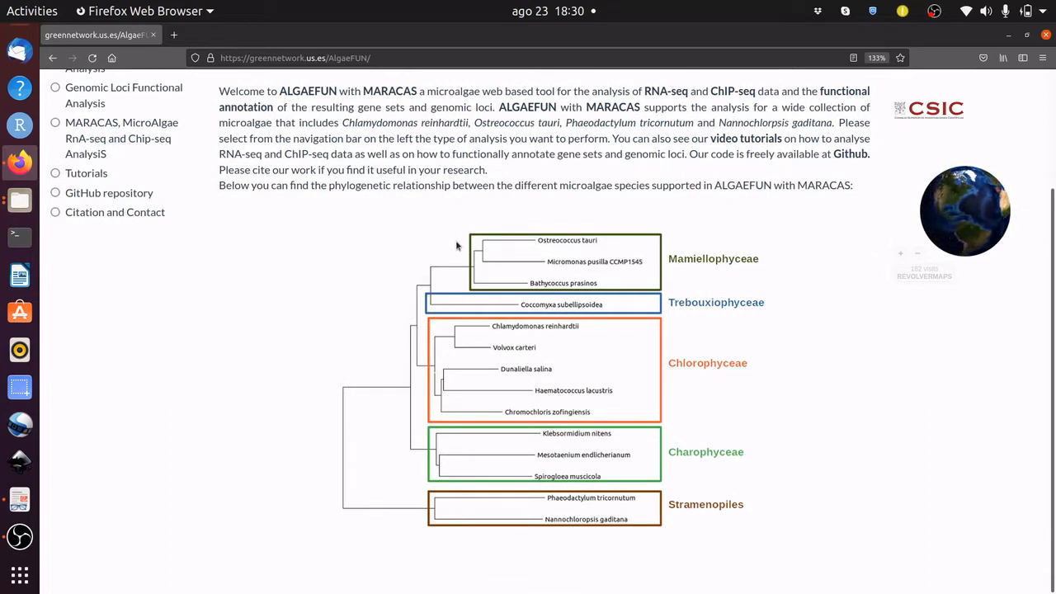
mouse_move(580, 241)
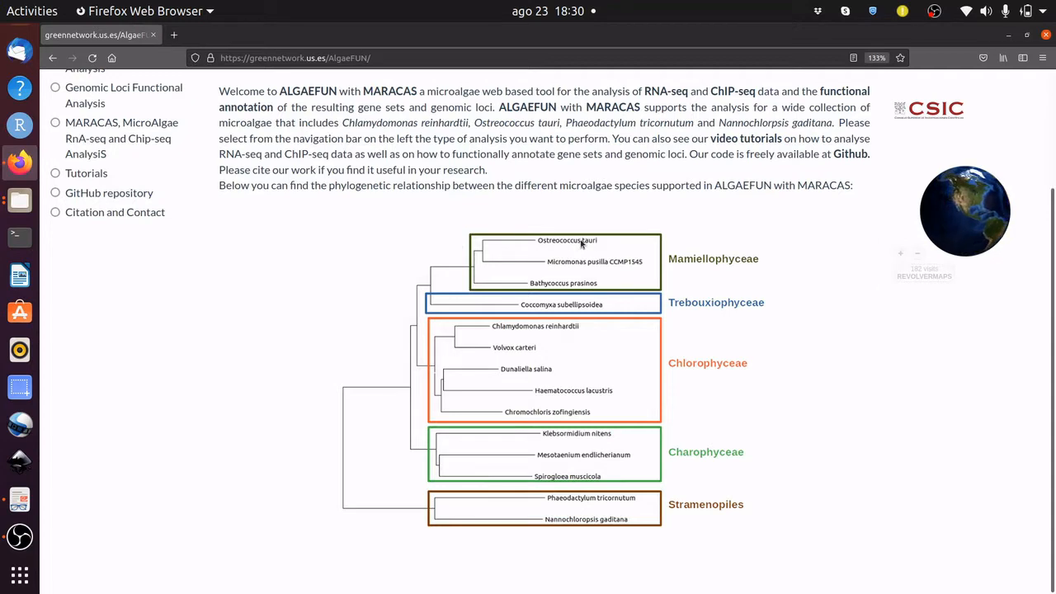
mouse_move(574, 422)
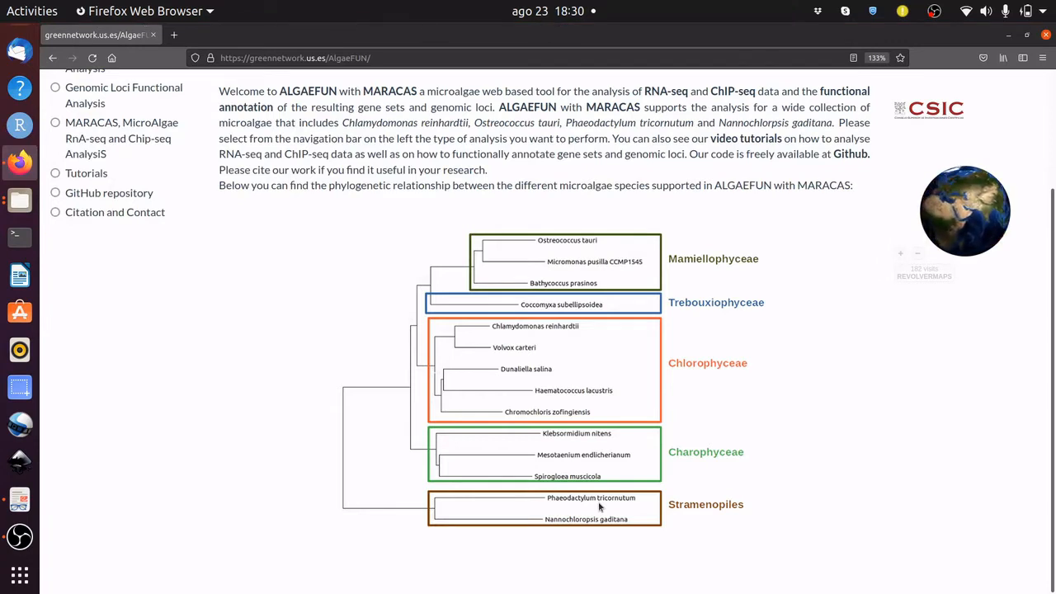
mouse_move(237, 336)
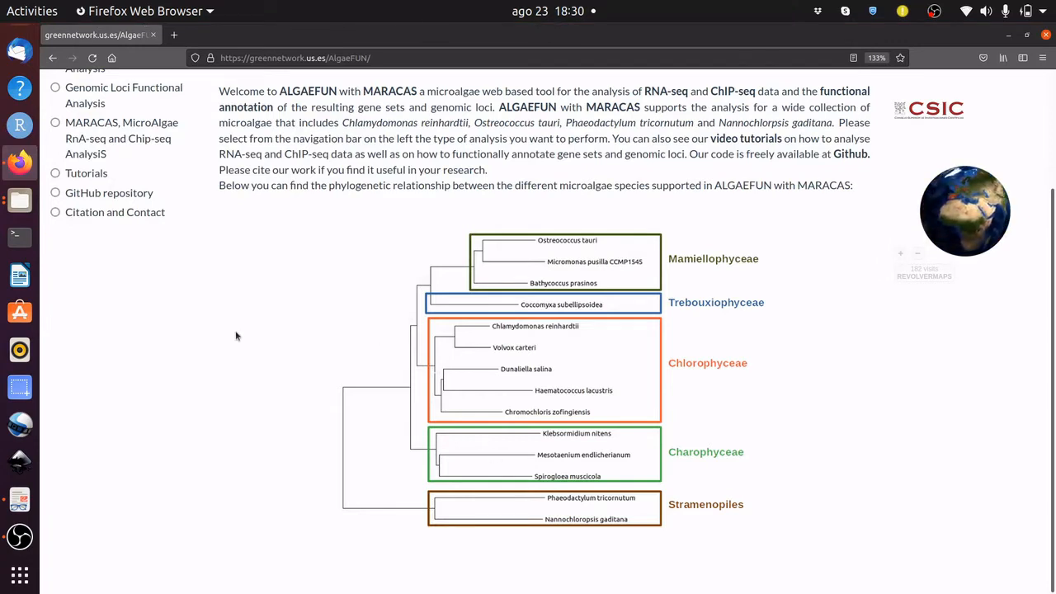
scroll("up", 3)
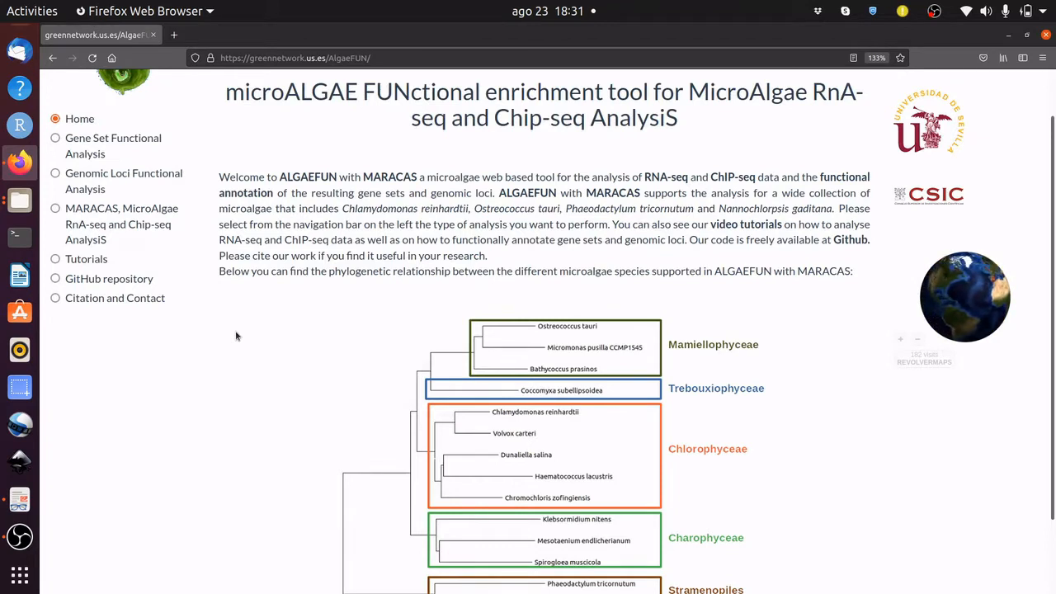
mouse_move(205, 261)
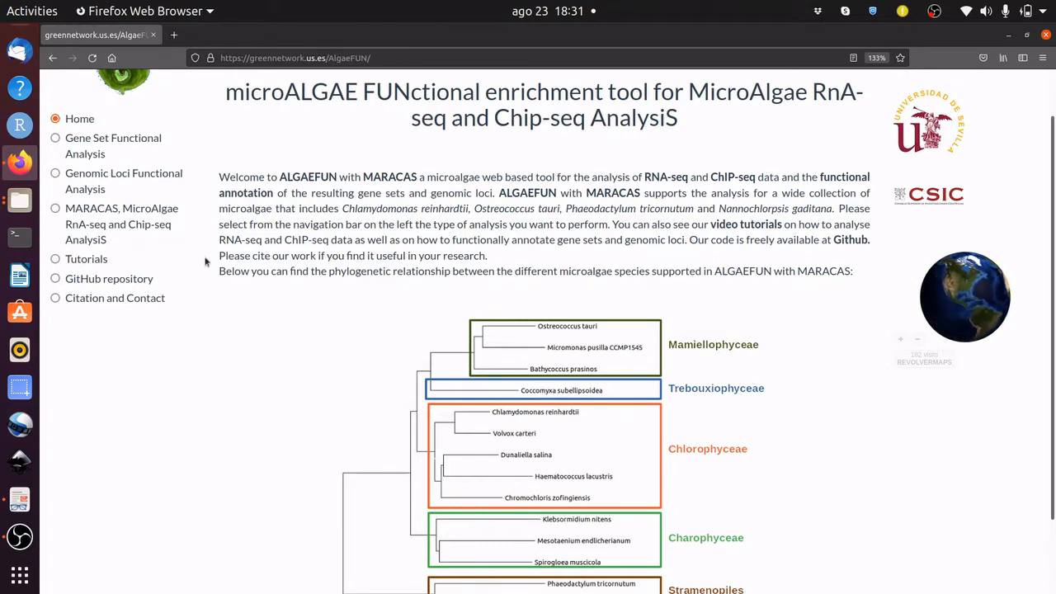
mouse_move(146, 227)
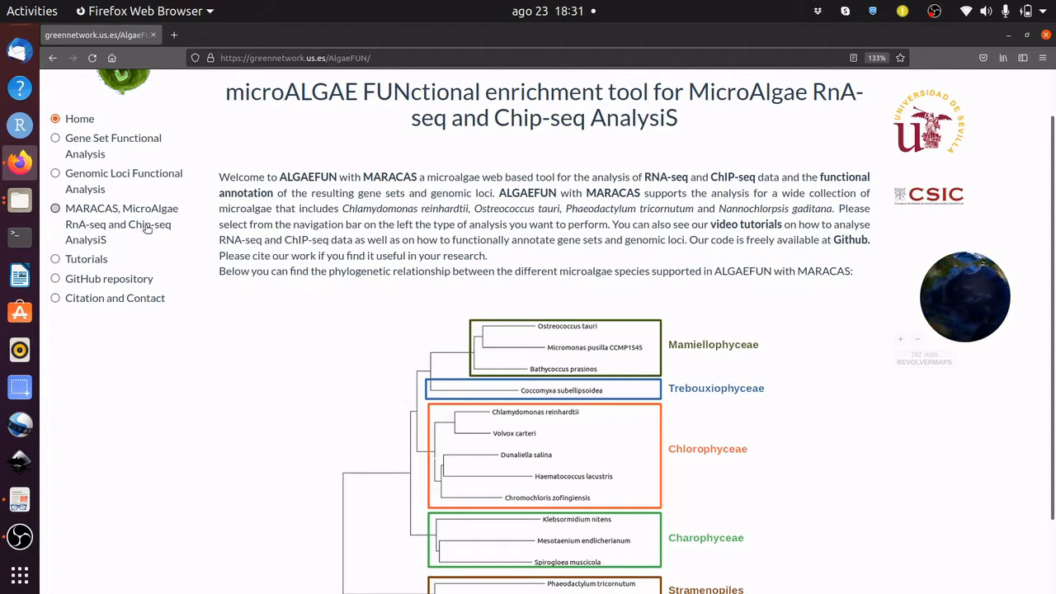
- Open the MARACAS GitHub repository and read the README down to 'How to use it?'
left_click(123, 225)
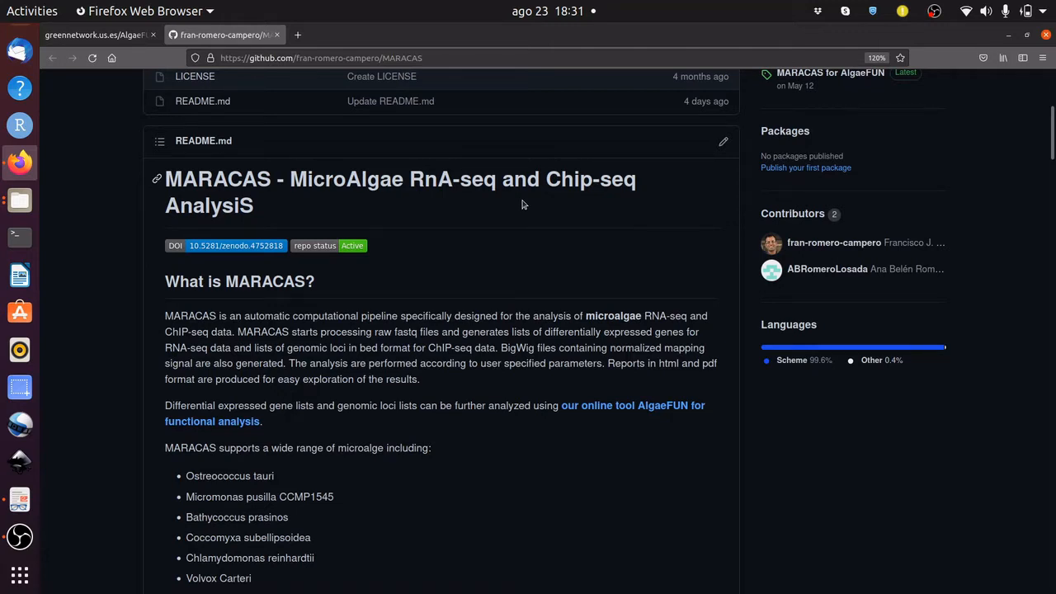
scroll("down", 3)
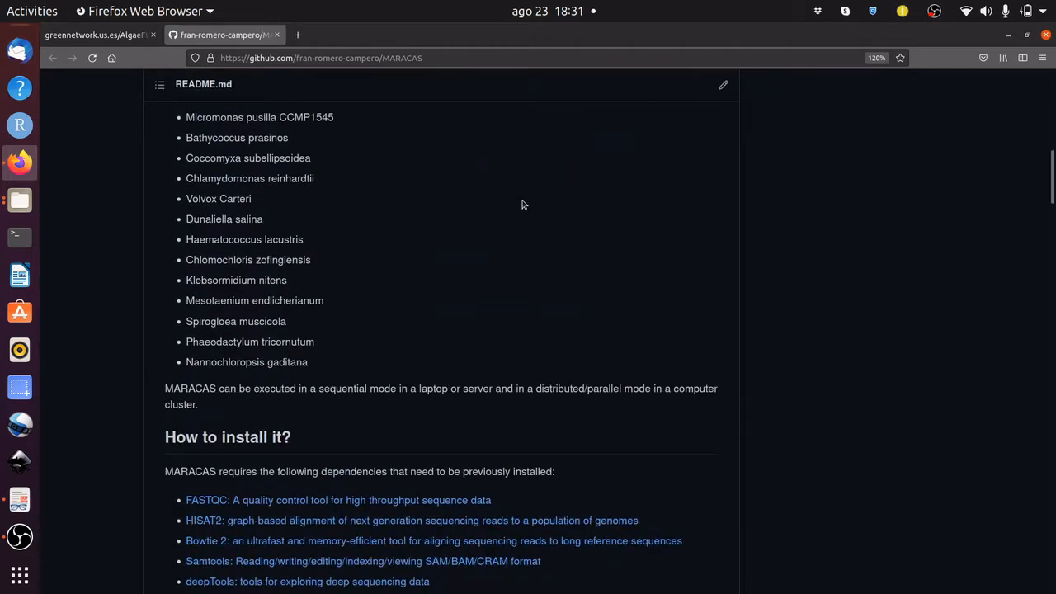
scroll("down", 3)
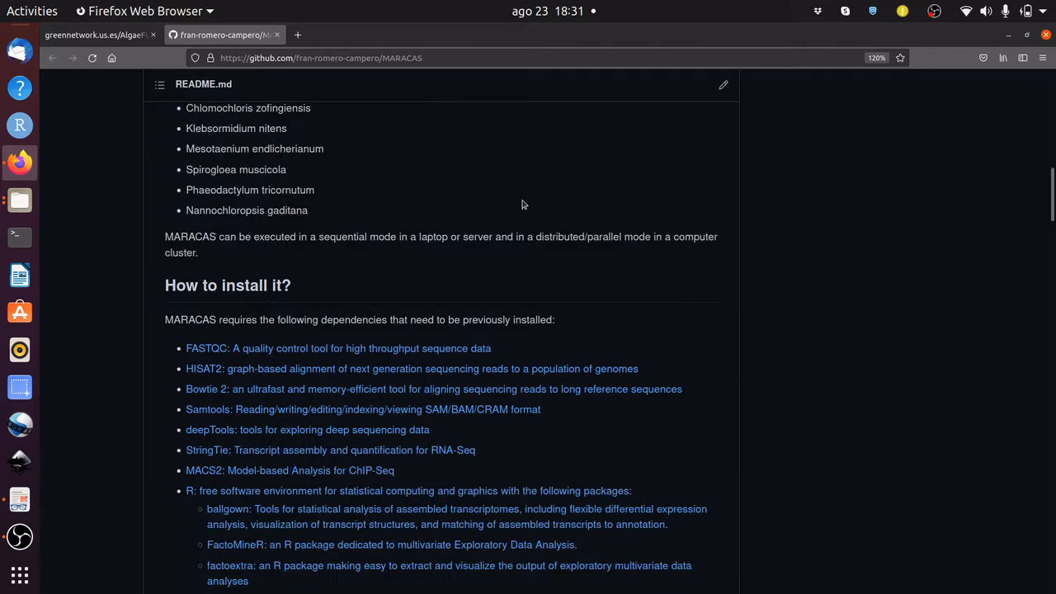
scroll("down", 3)
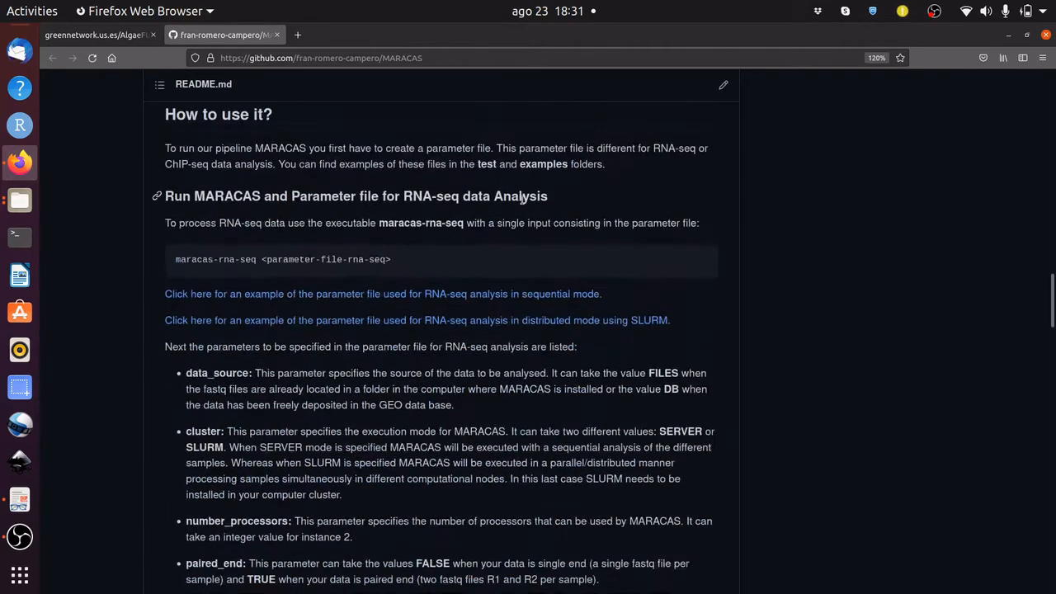
mouse_move(264, 259)
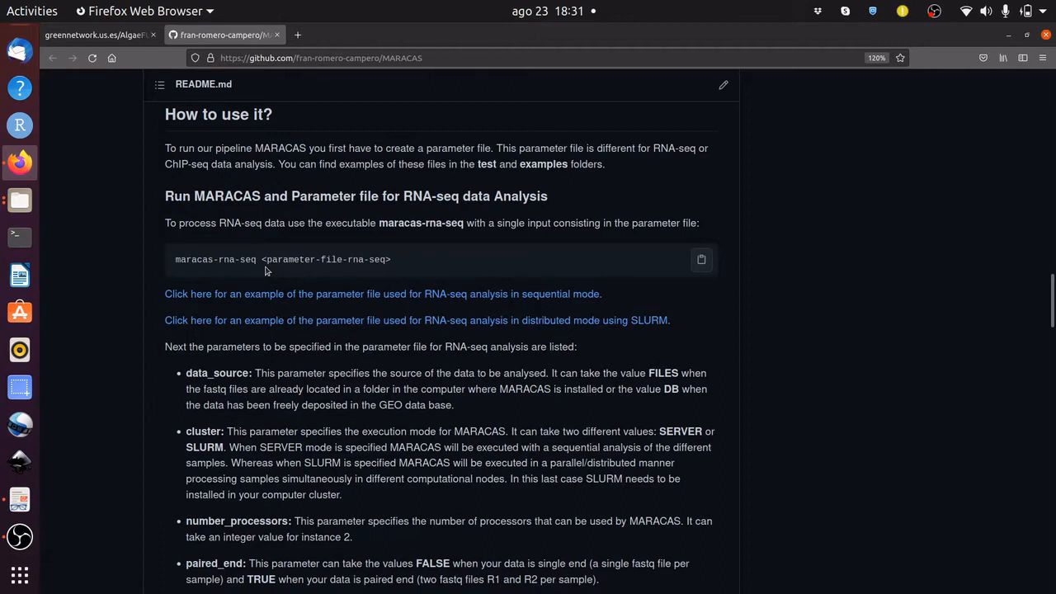
- View DE_report.pdf in Document Viewer, scrolling through its sample correlation and expression plots
left_click(20, 498)
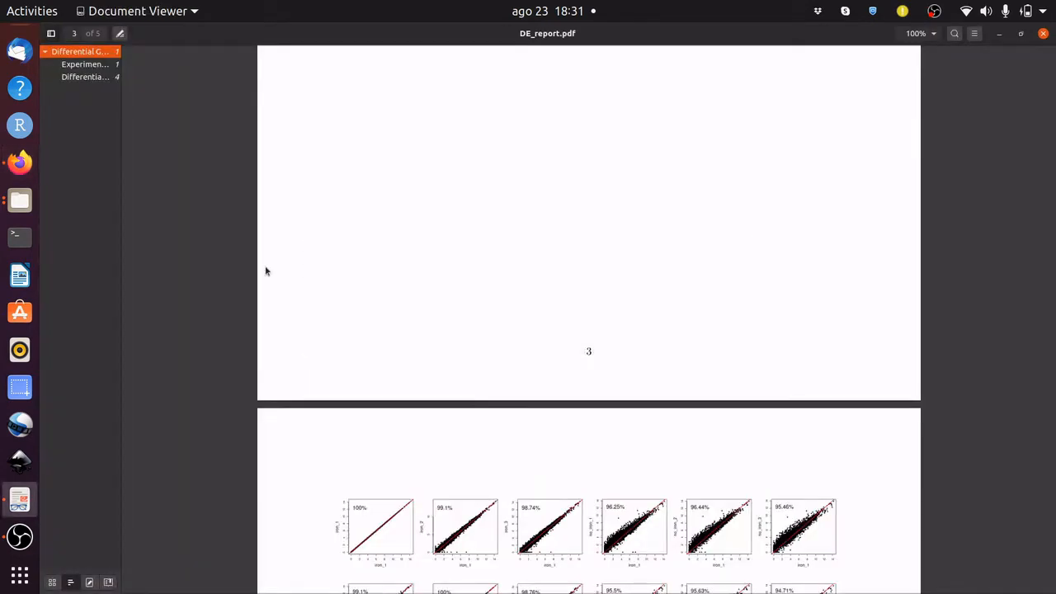
scroll("down", 3)
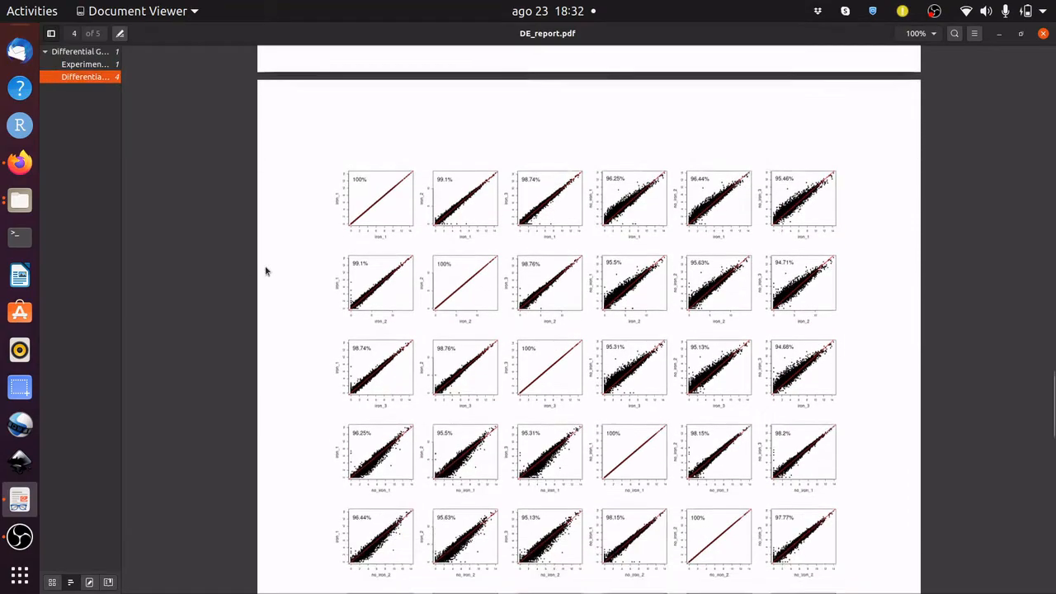
scroll("down", 3)
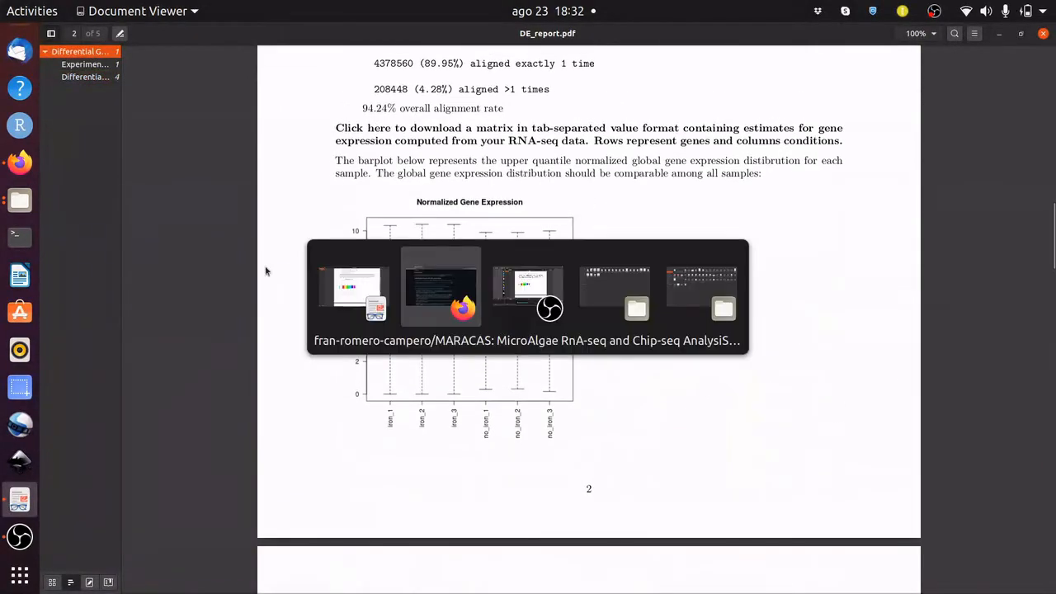
- Return to the GitHub README and scroll to the ChIP-seq parameter file section
left_click(439, 290)
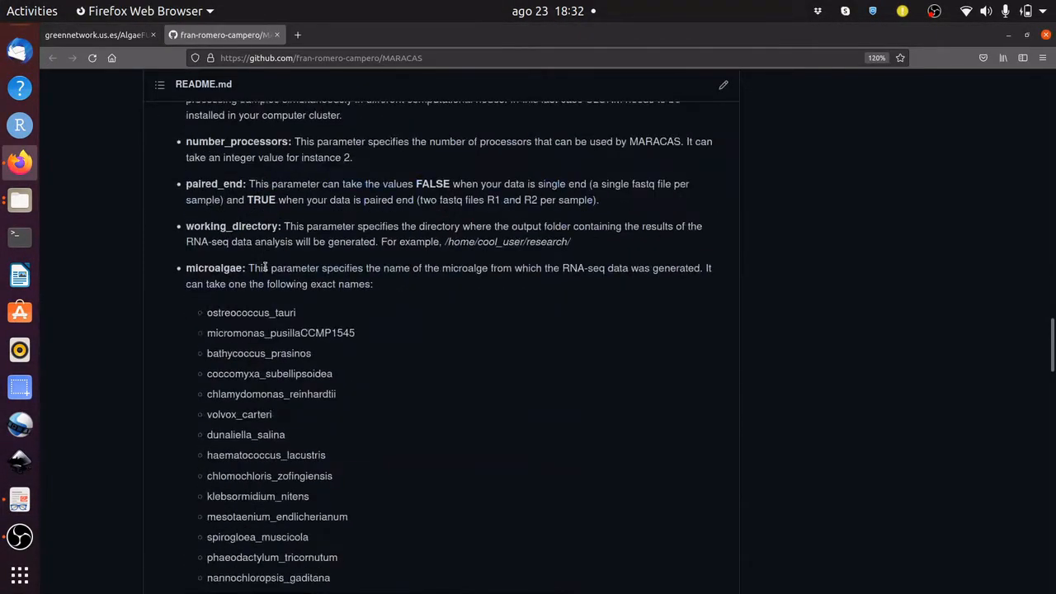
scroll("down", 3)
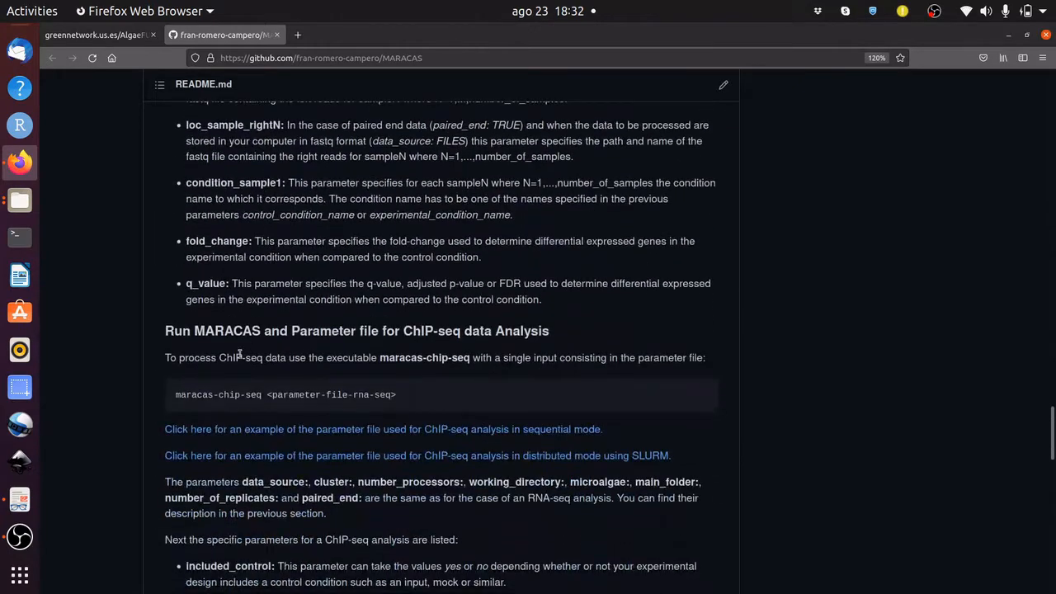
mouse_move(238, 399)
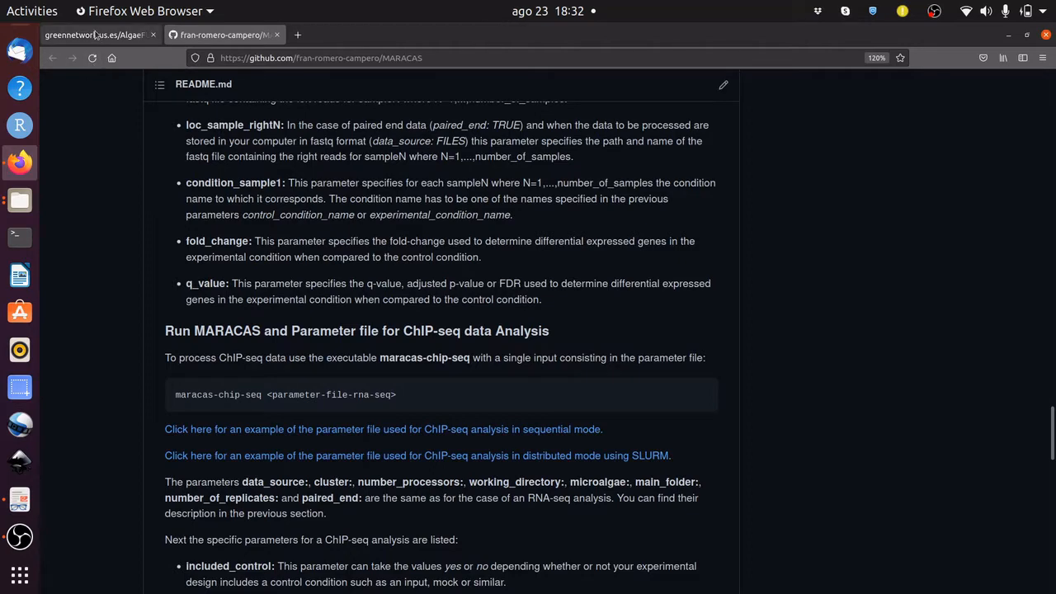
- Switch back to the AlgaeFUN web tool tab
left_click(96, 35)
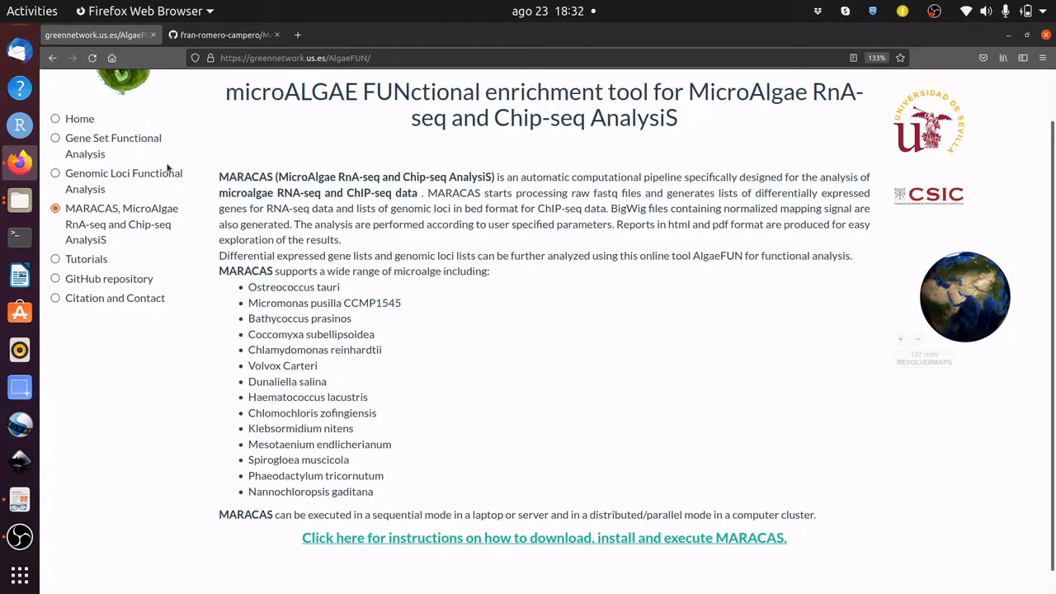
mouse_move(216, 224)
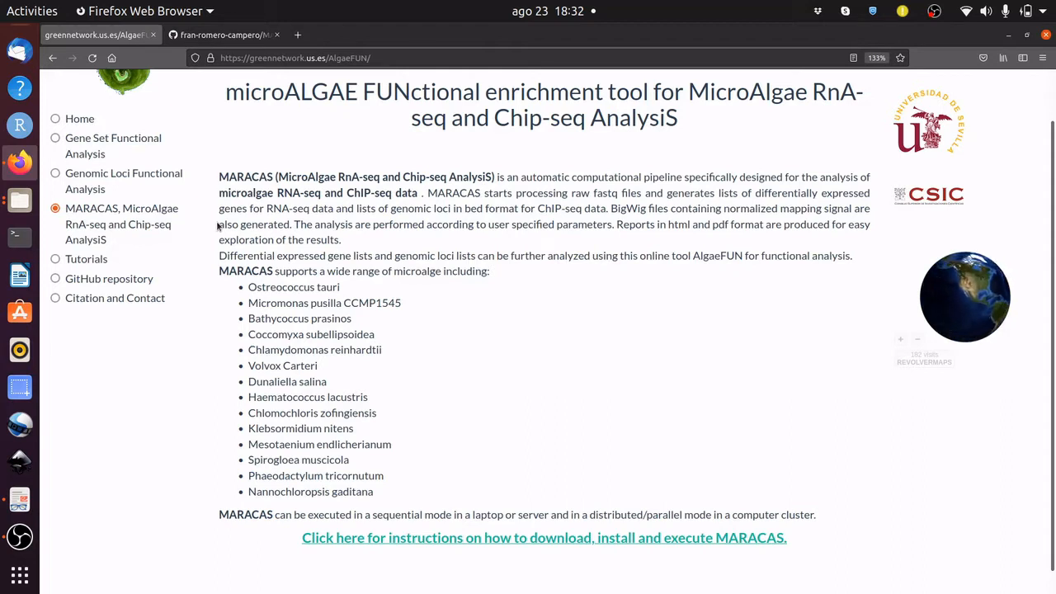
mouse_move(195, 248)
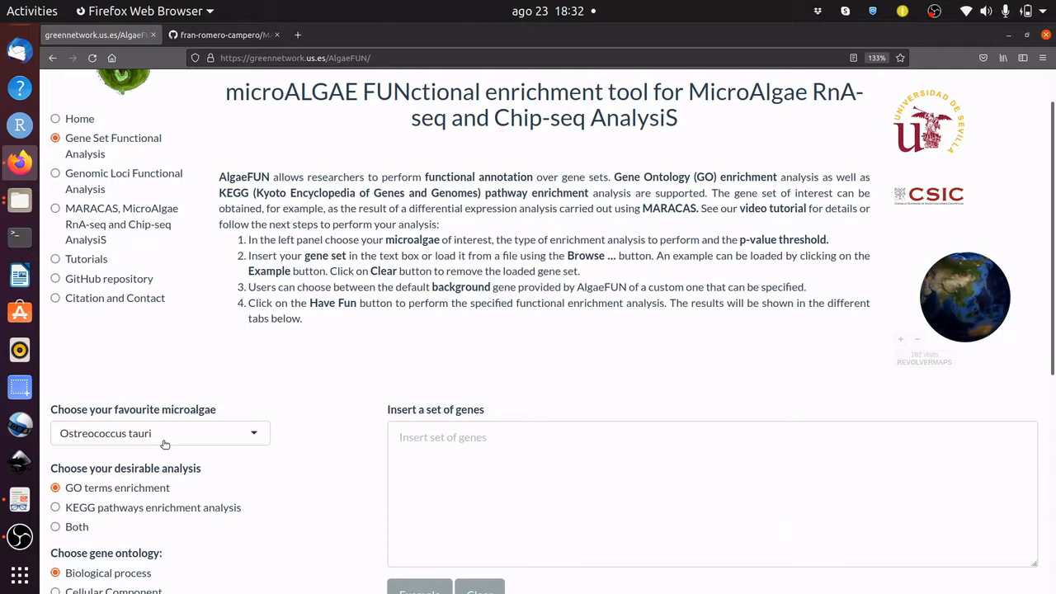
- Scroll the analysis form to the Both/Biological process/p-value 0.05 settings
scroll("down", 3)
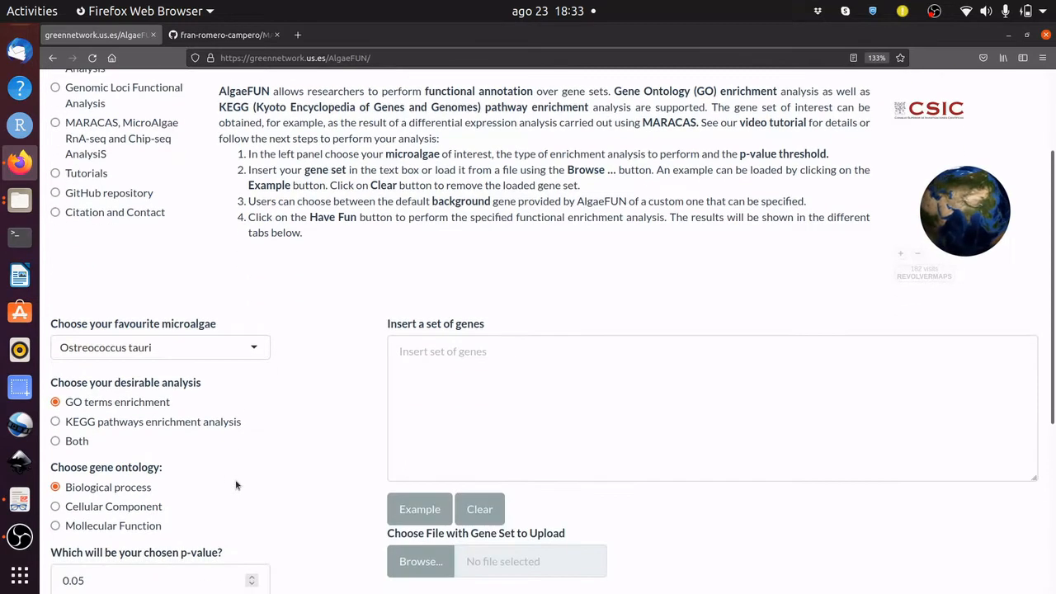
mouse_move(95, 437)
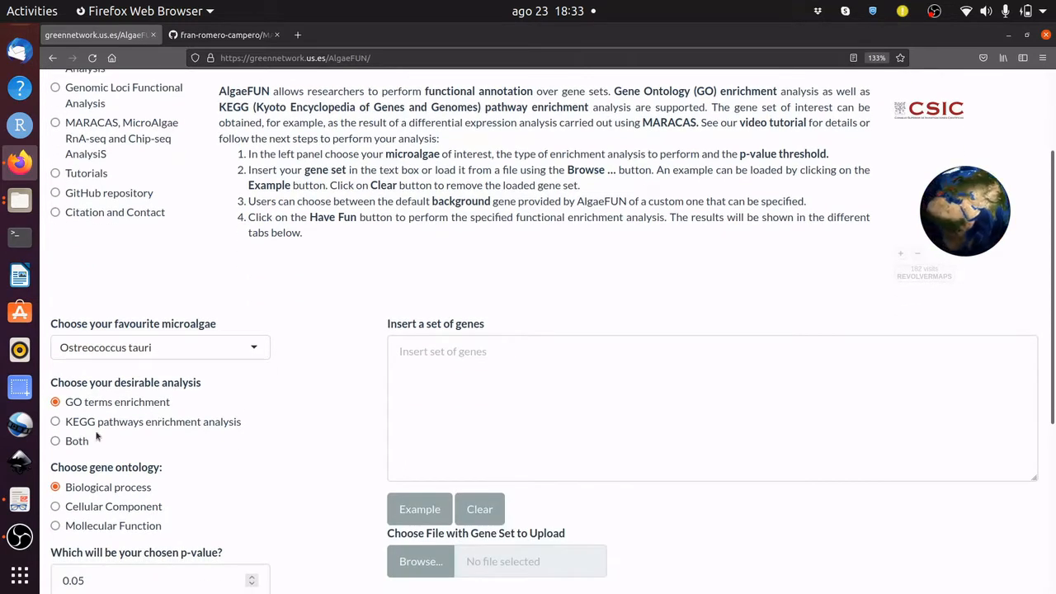
mouse_move(56, 441)
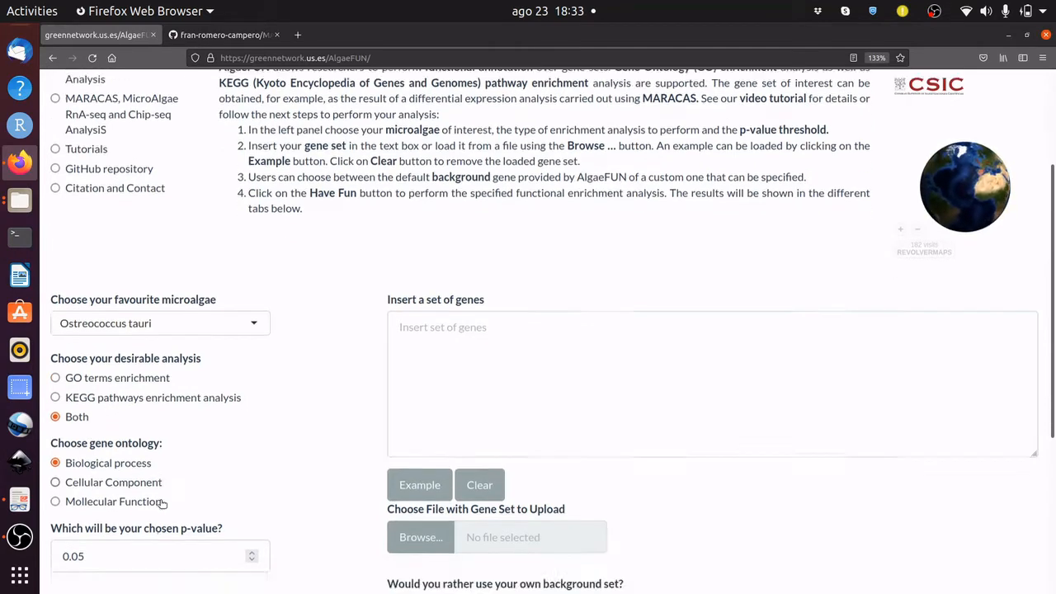
scroll("down", 3)
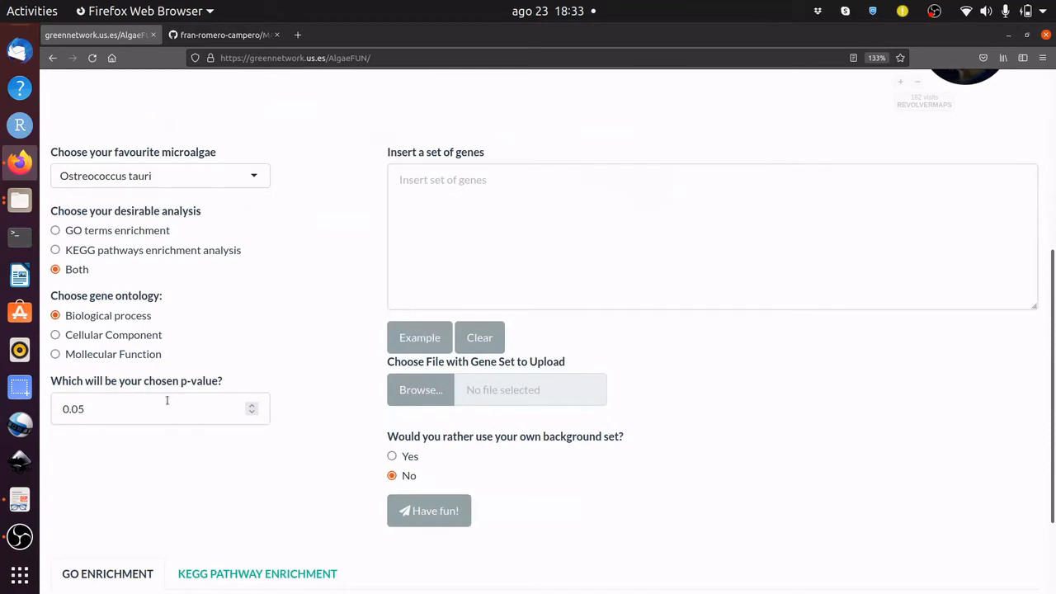
mouse_move(175, 442)
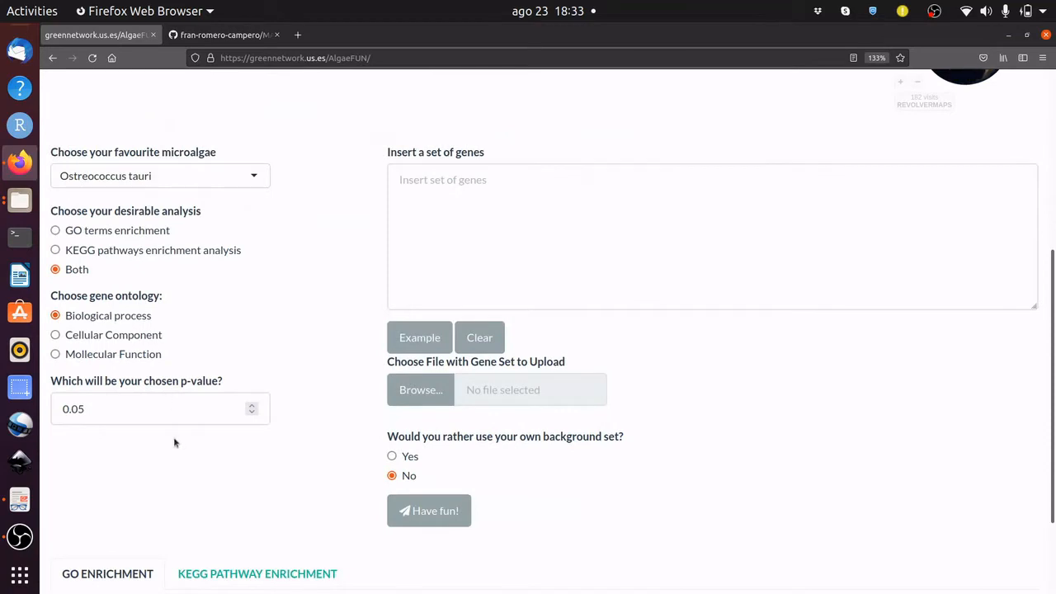
mouse_move(269, 446)
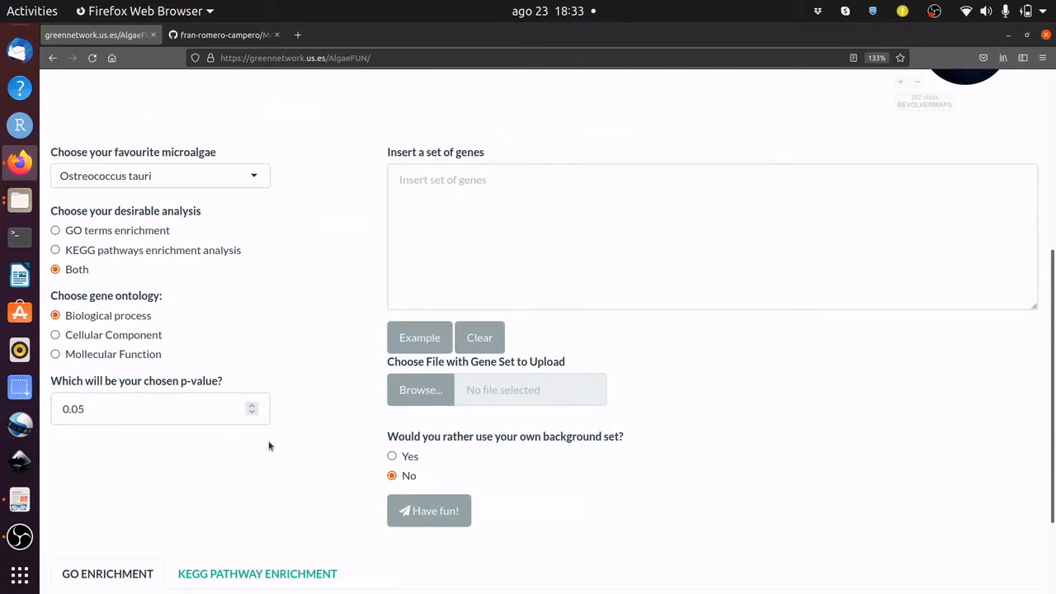
mouse_move(295, 405)
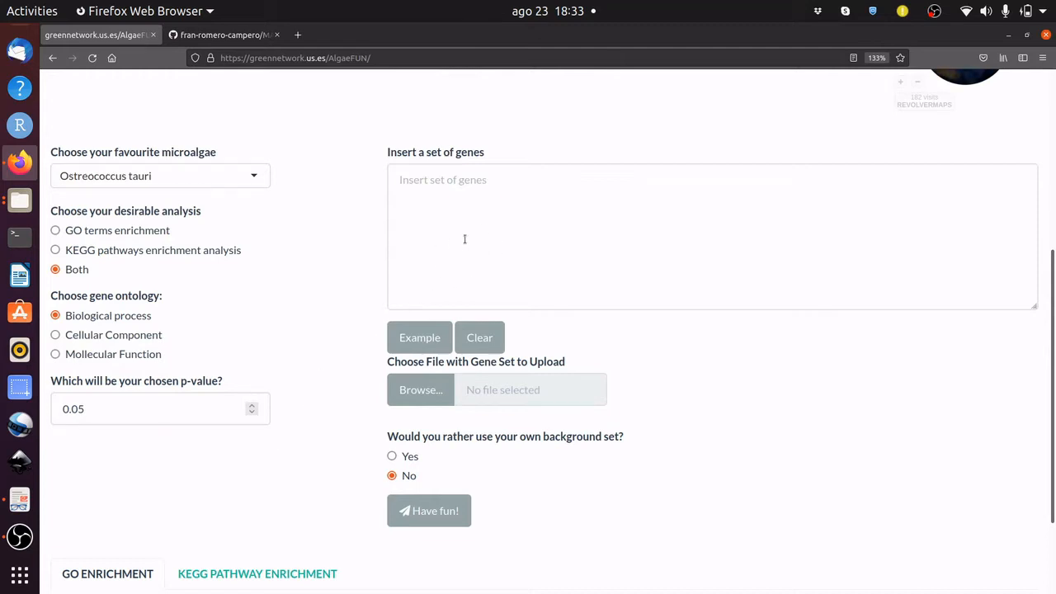
mouse_move(425, 429)
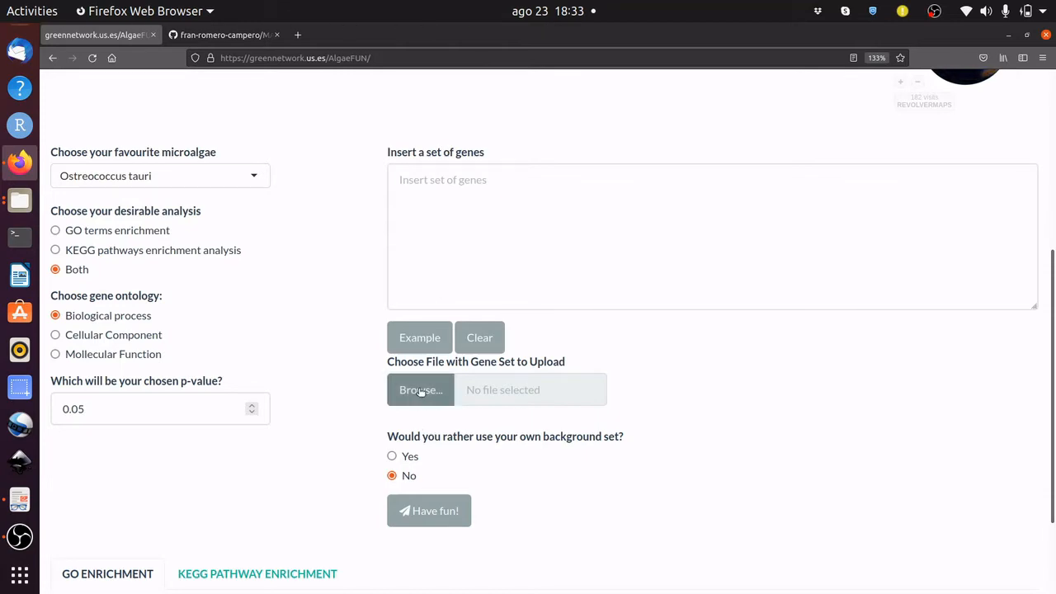
- Upload activated_genes.txt as the gene set file until marked Upload complete
left_click(420, 390)
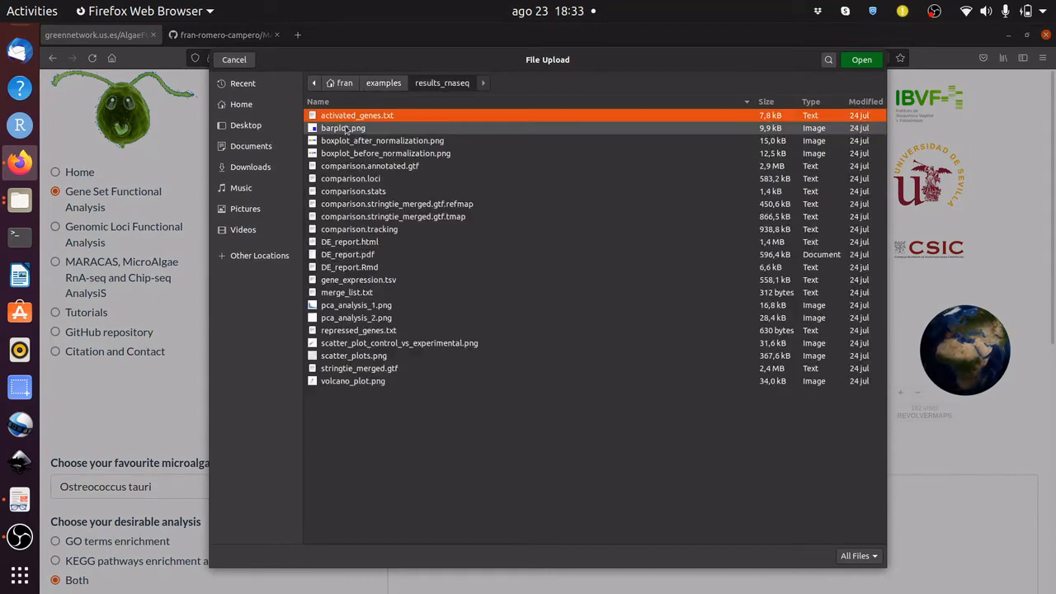
left_click(234, 60)
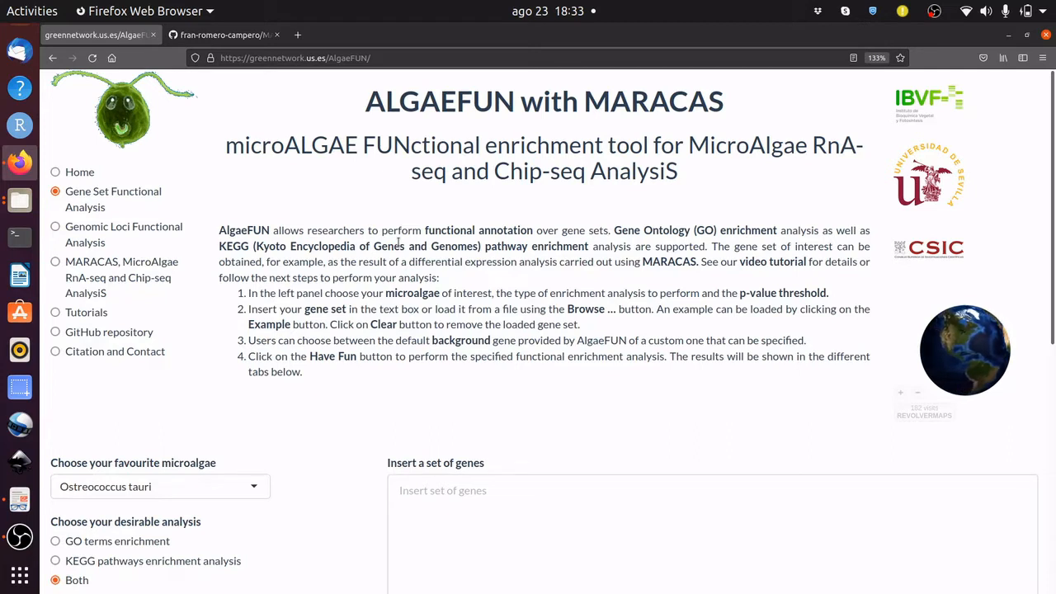
scroll("down", 3)
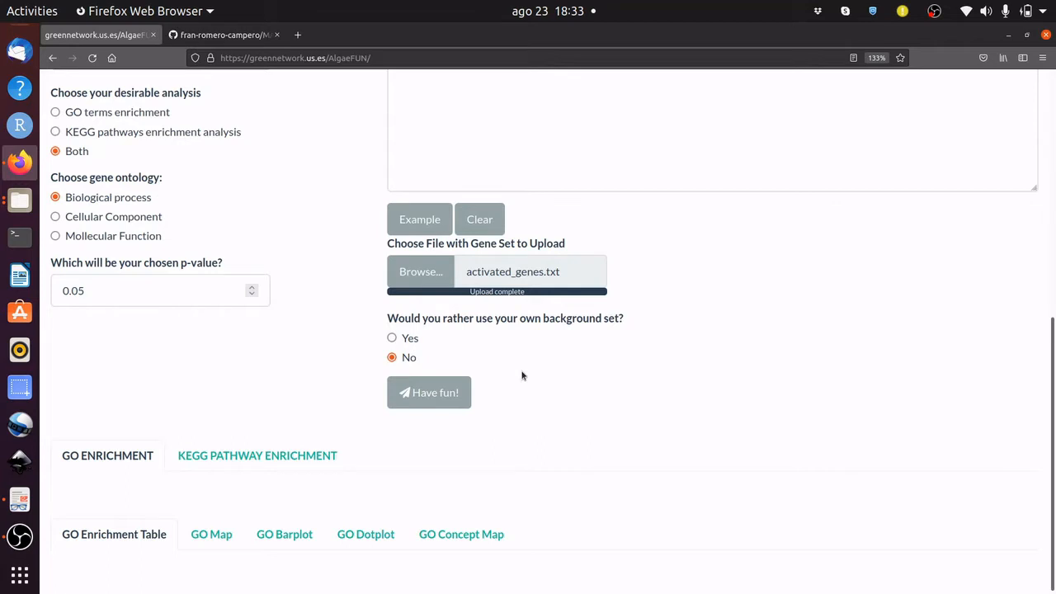
mouse_move(526, 394)
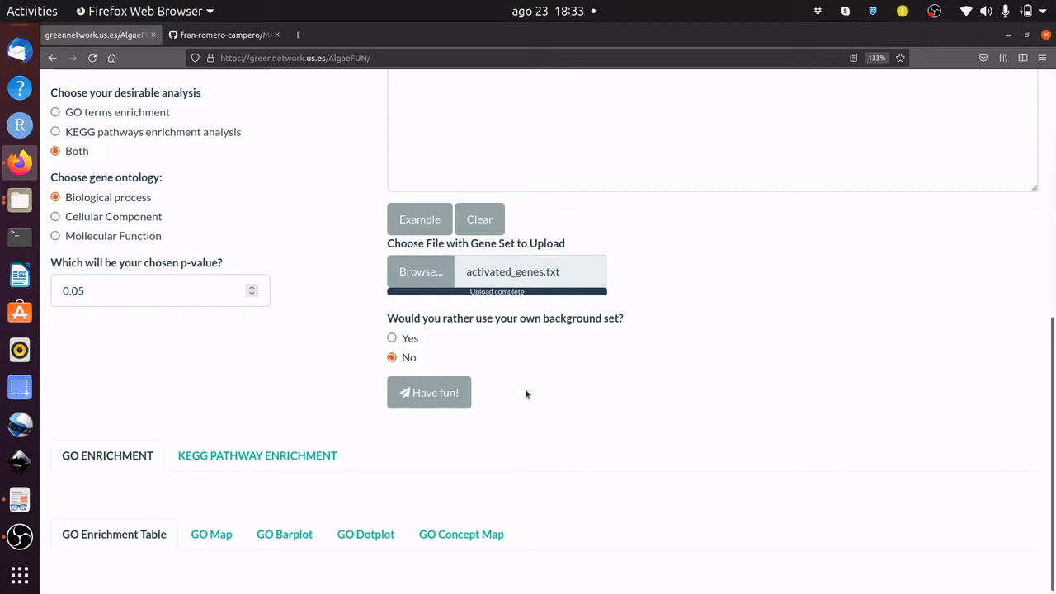
- Run the enrichment analysis with Have fun! and review the 21-term GO Enrichment Table
left_click(429, 393)
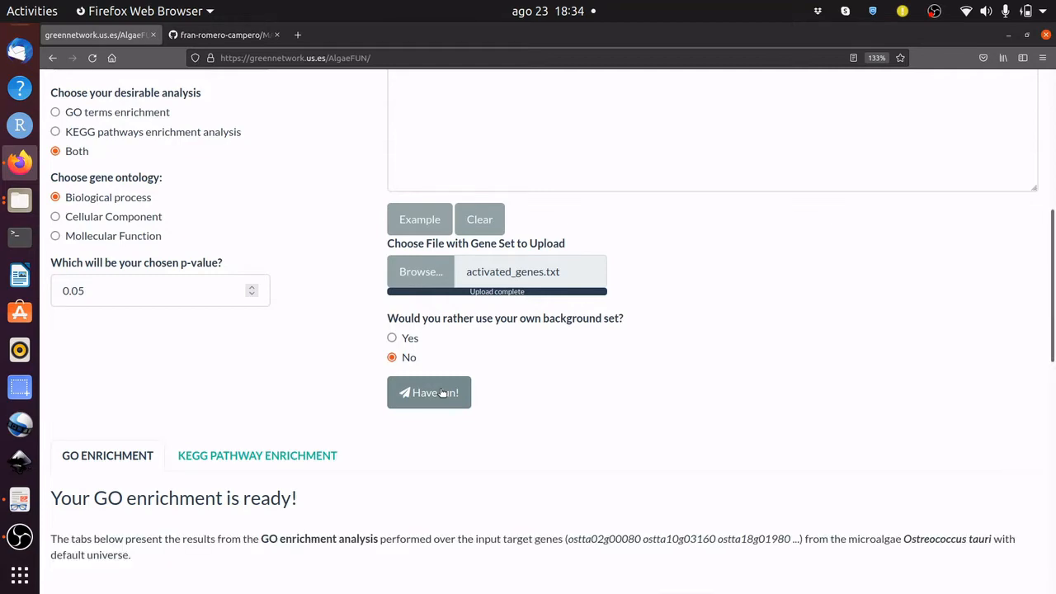
scroll("down", 3)
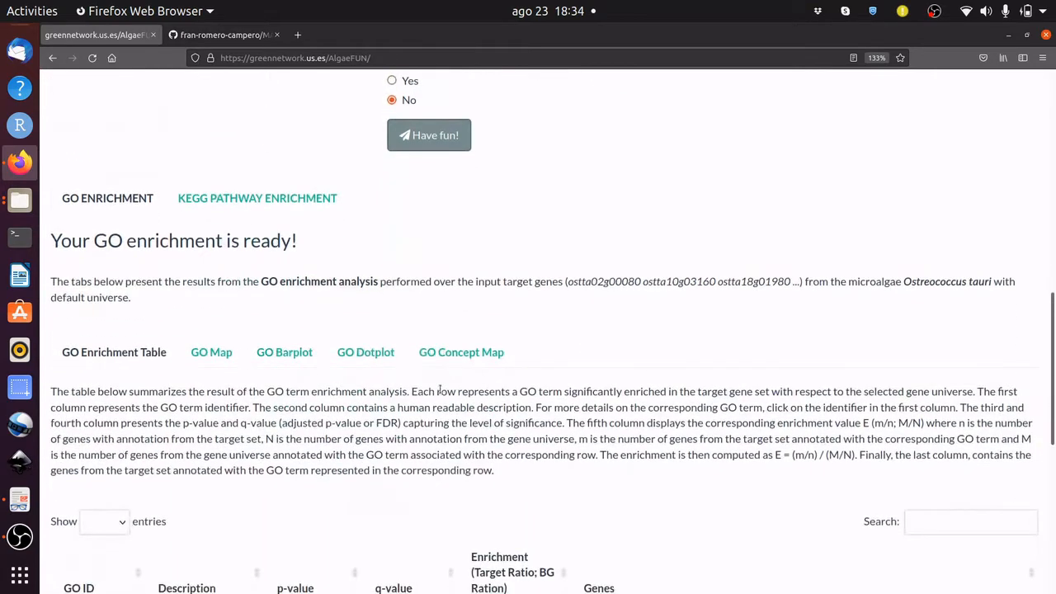
scroll("down", 3)
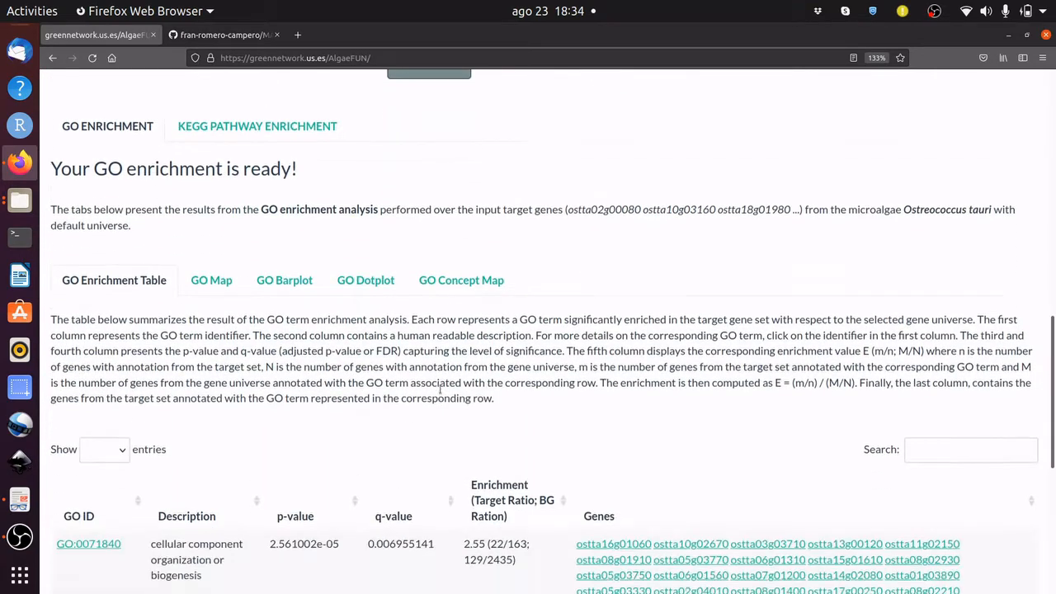
scroll("up", 3)
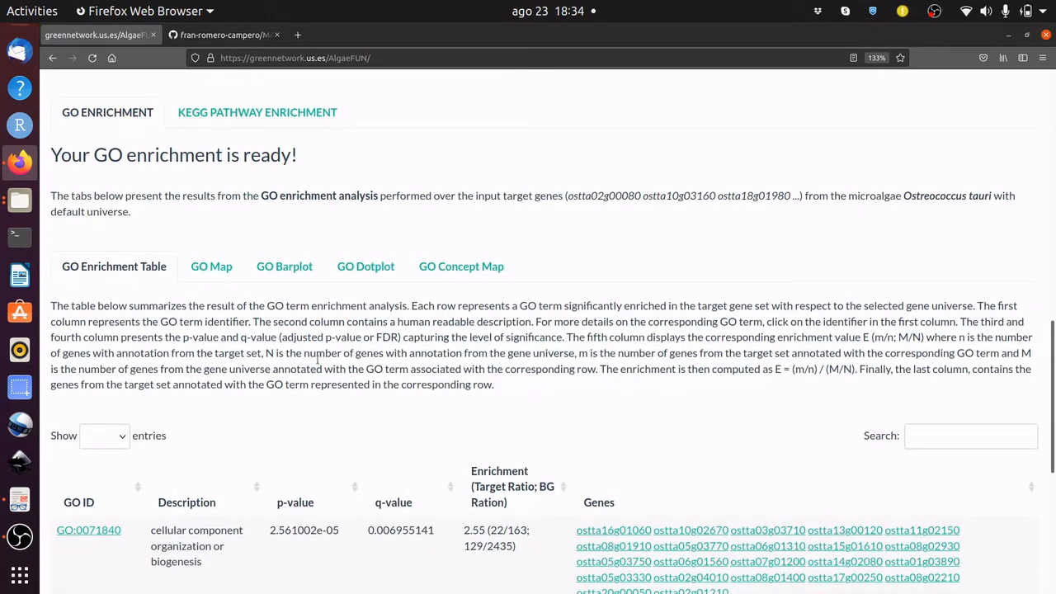
scroll("down", 3)
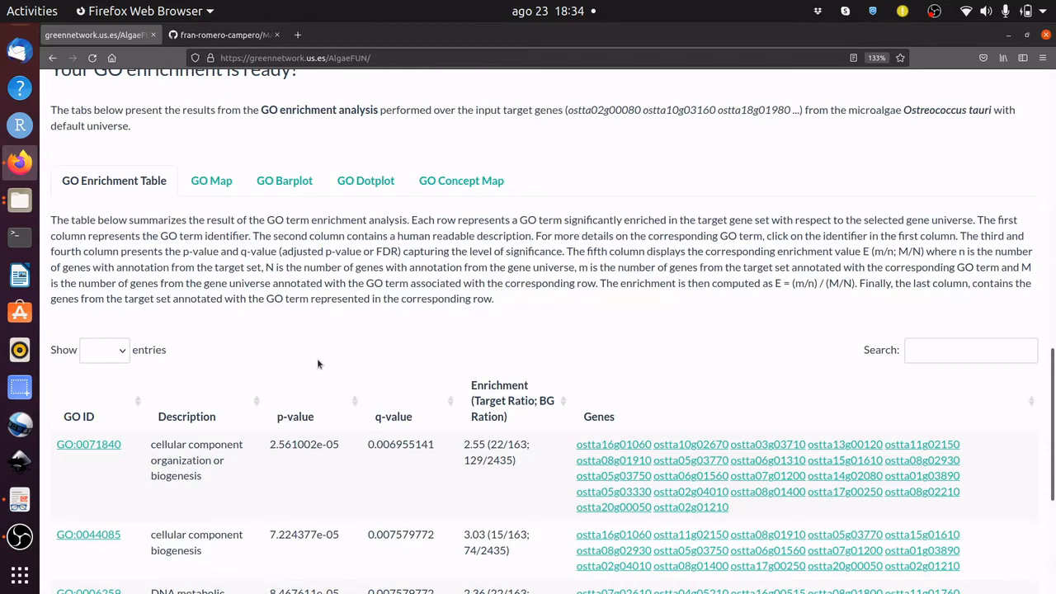
scroll("down", 3)
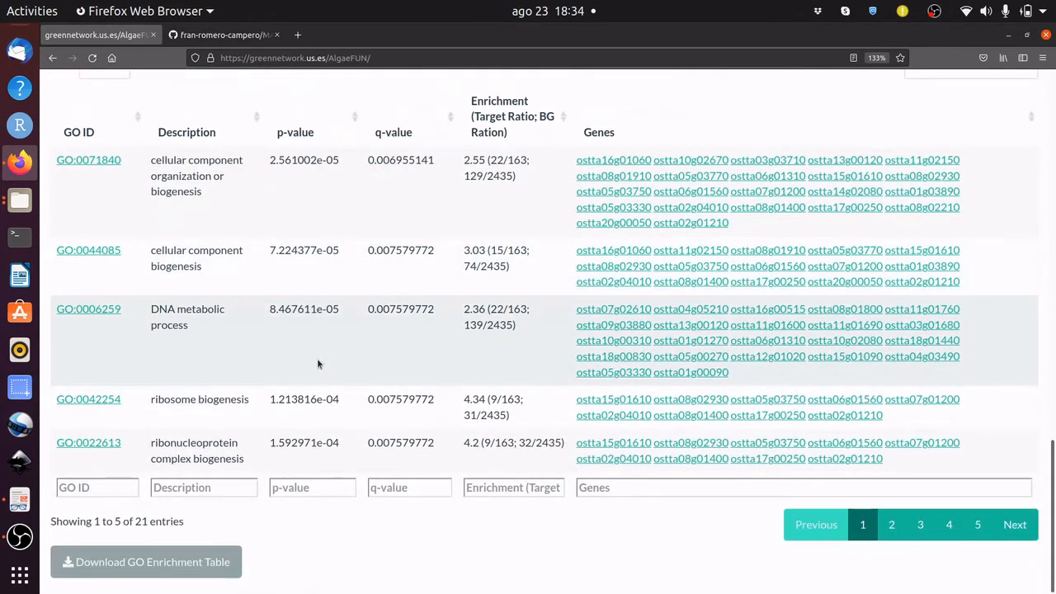
scroll("up", 3)
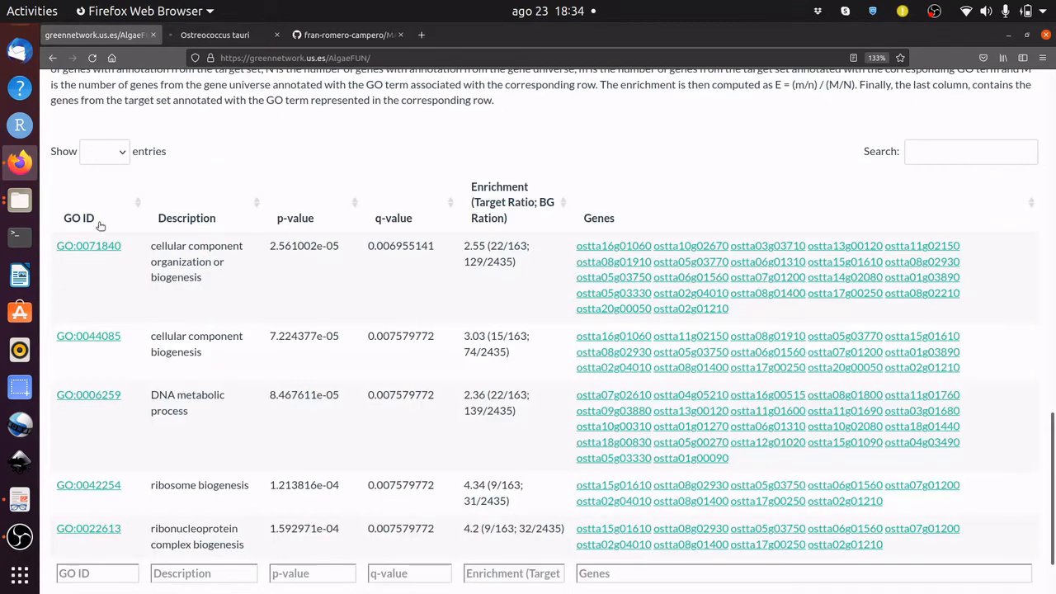
- Open the AmiGO details page for the GO:0071840 term
left_click(89, 244)
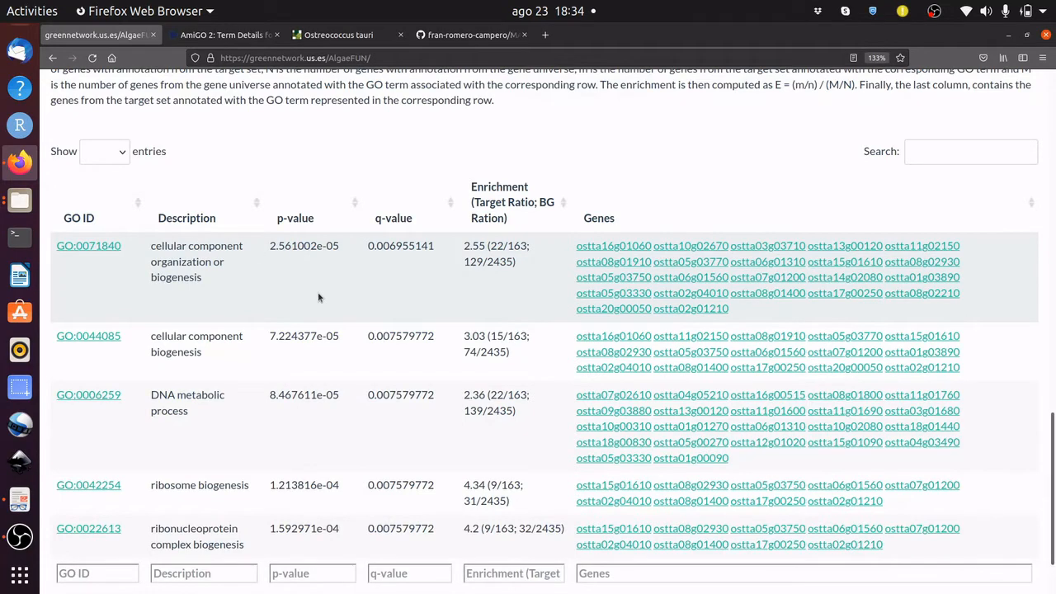
scroll("up", 3)
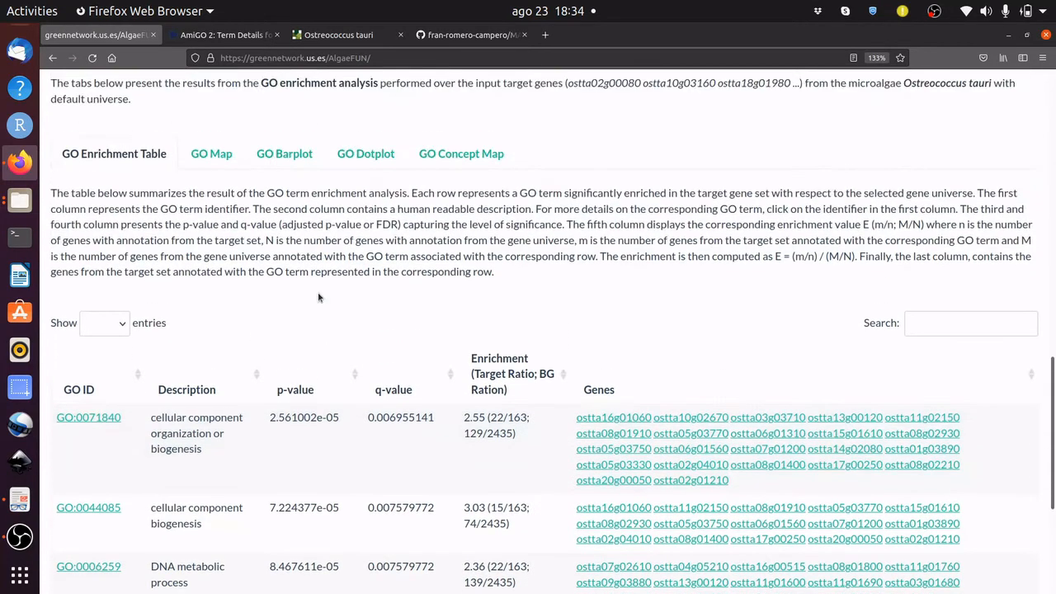
- View the GO term map of the enrichment results
scroll("up", 3)
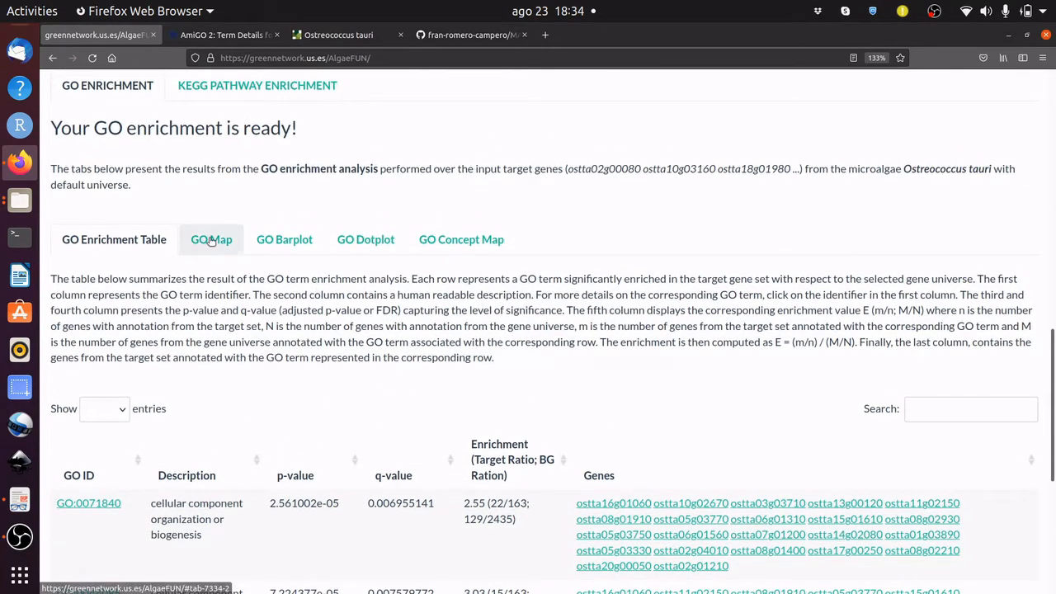
left_click(211, 239)
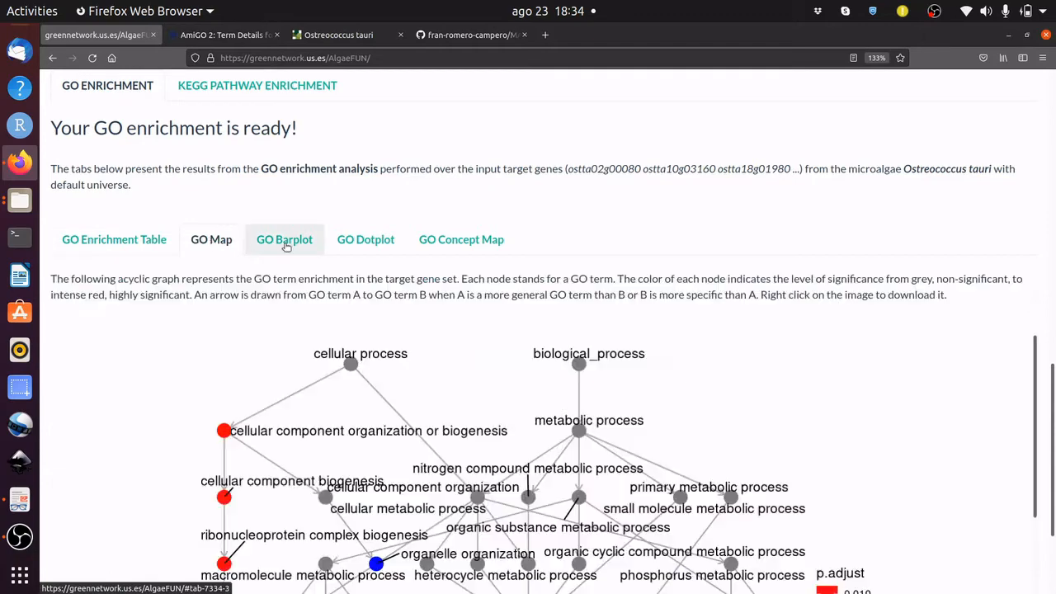
scroll("up", 3)
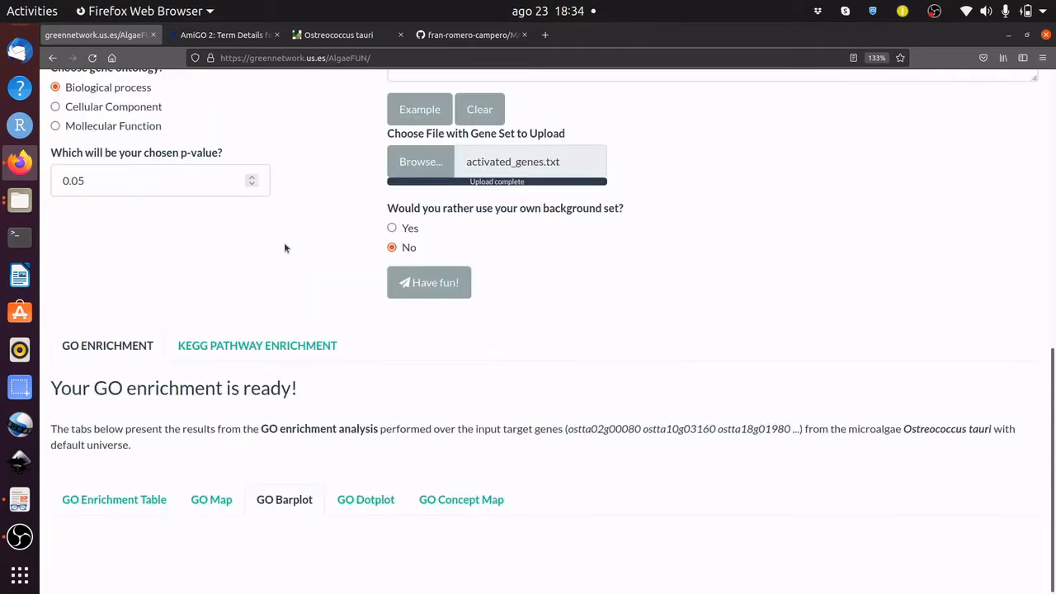
scroll("down", 3)
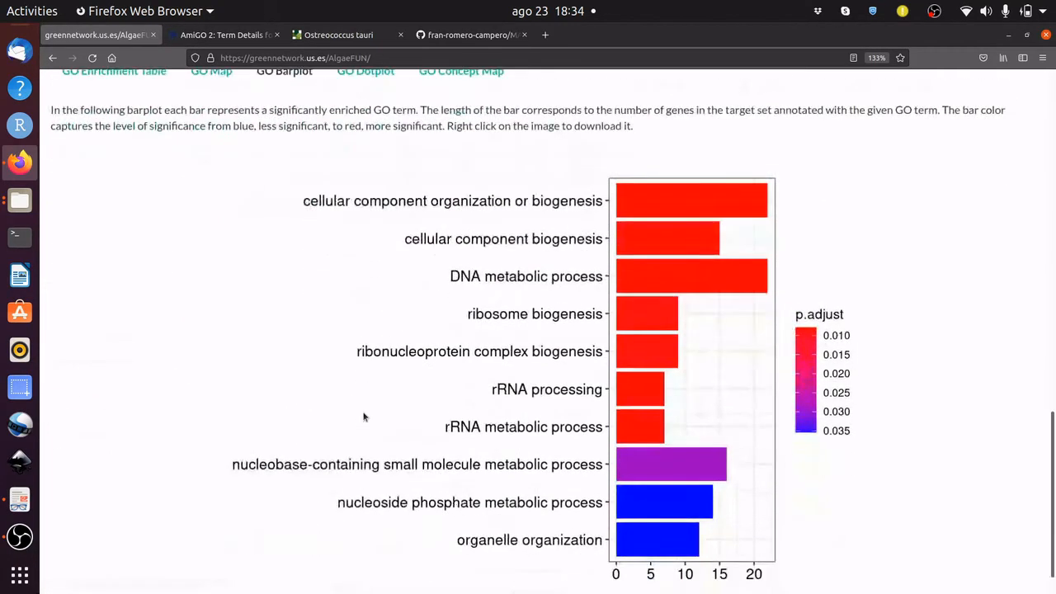
scroll("up", 3)
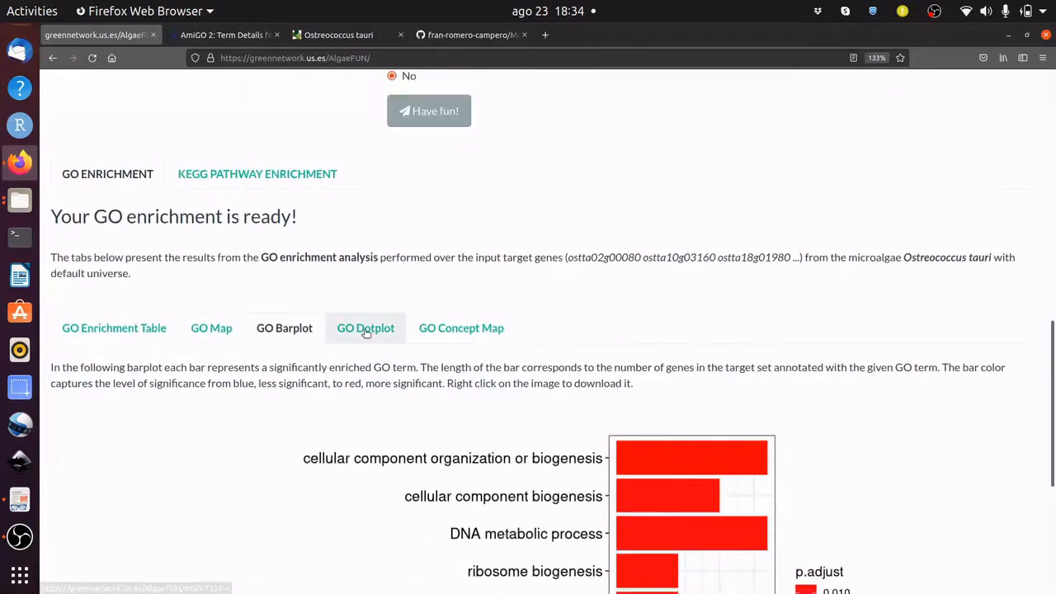
- View the GO Concept Map gene-concept network linking genes to enriched GO terms
left_click(366, 327)
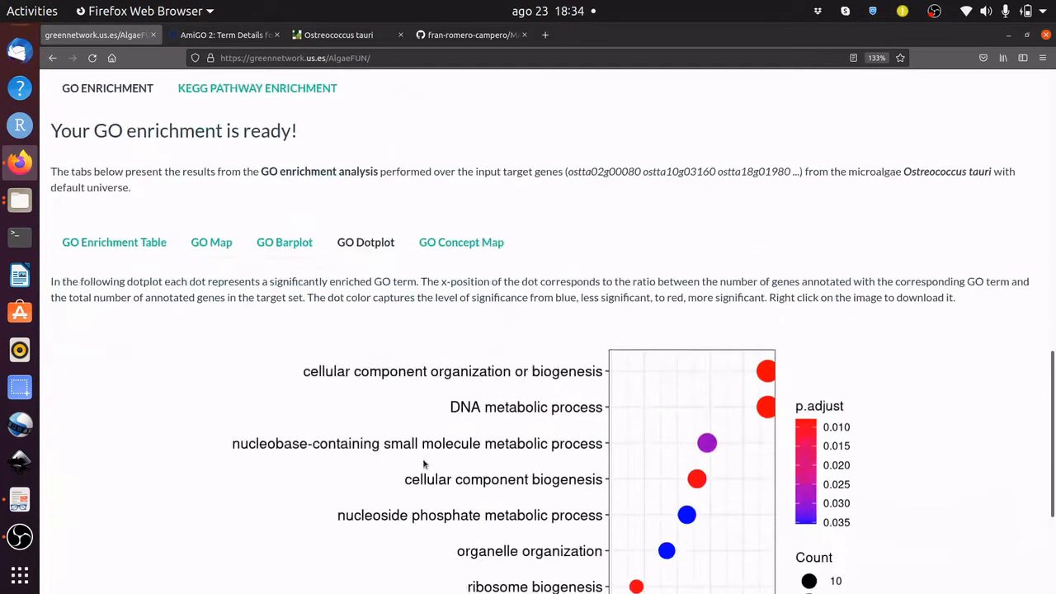
scroll("up", 3)
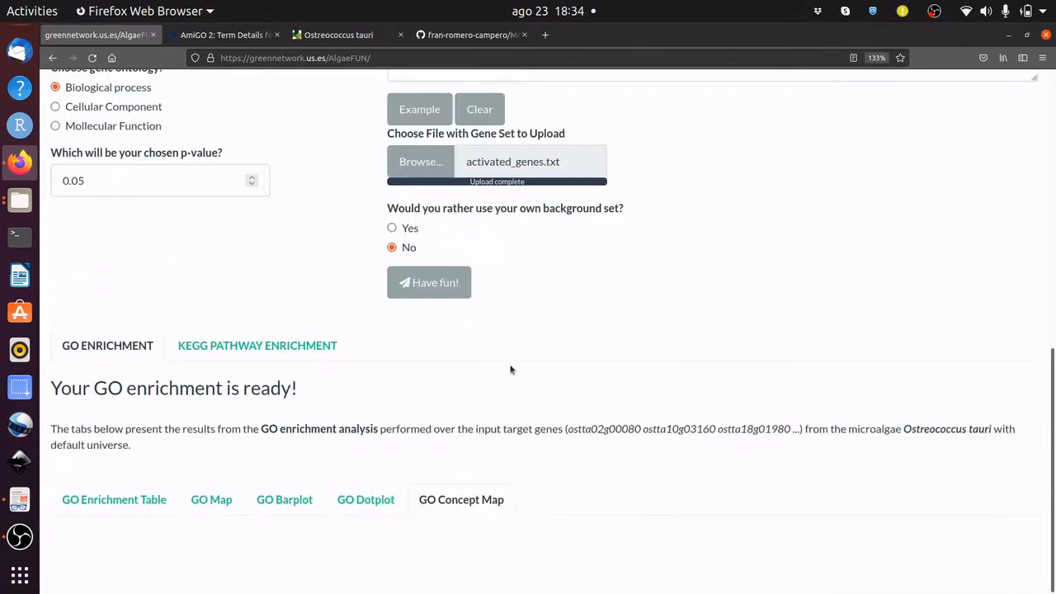
mouse_move(518, 401)
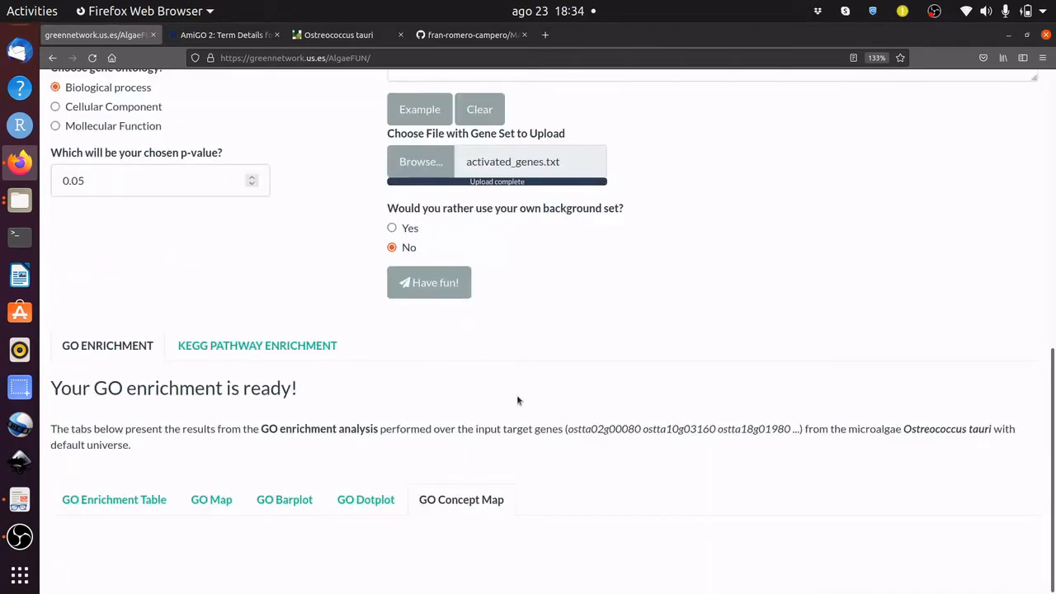
scroll("down", 3)
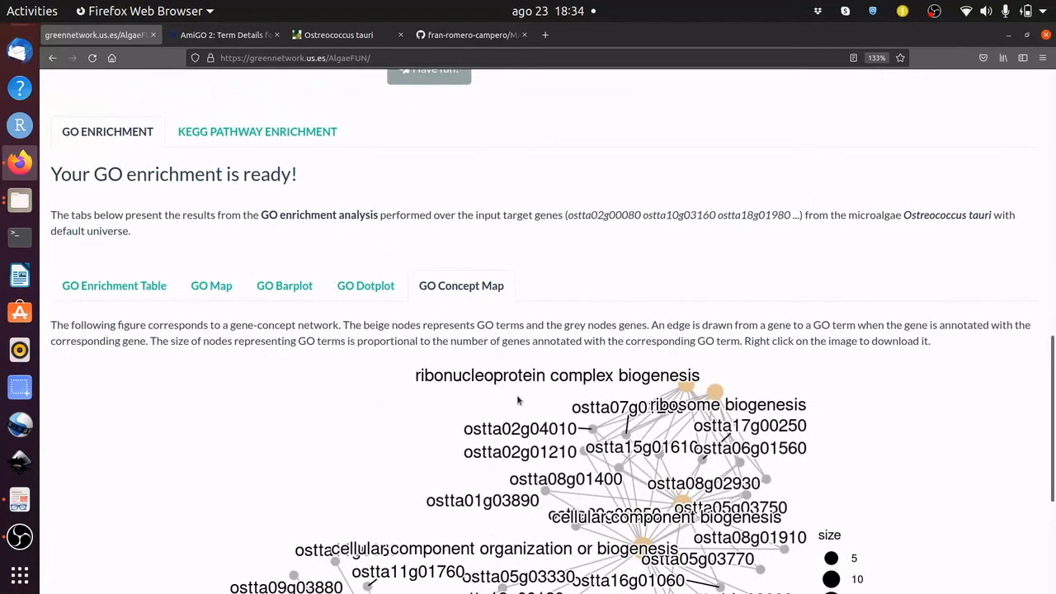
- Scroll through the KEGG Pathway Enrichment Table headed by Homologous recombination
scroll("up", 3)
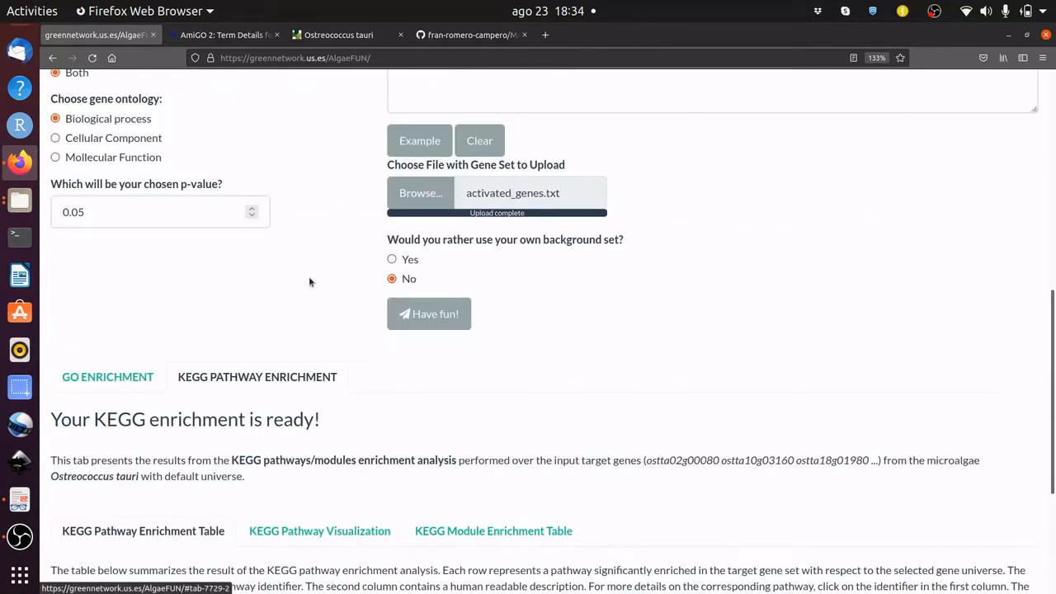
scroll("down", 3)
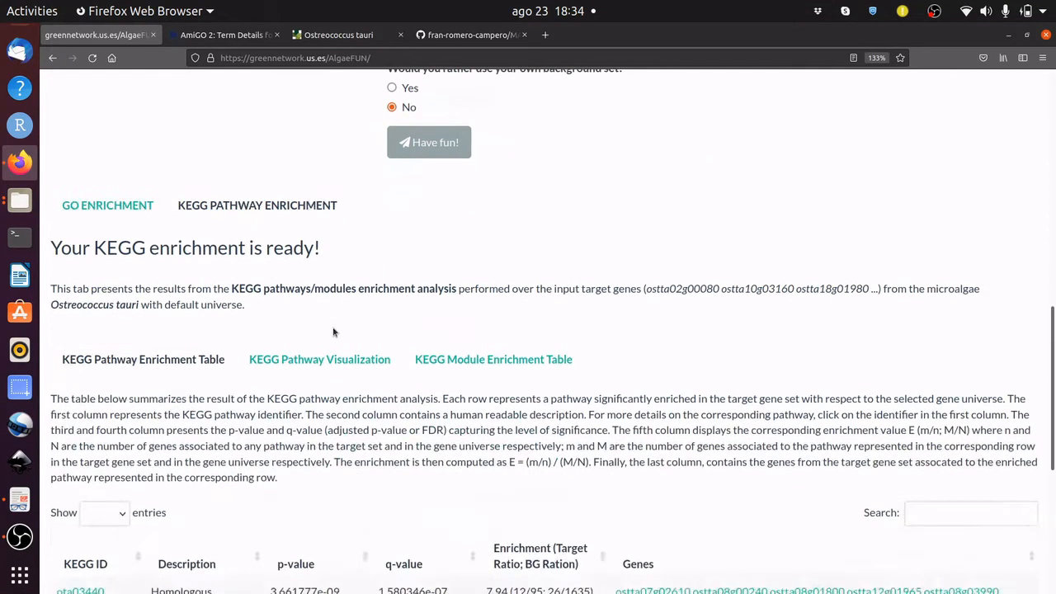
scroll("down", 3)
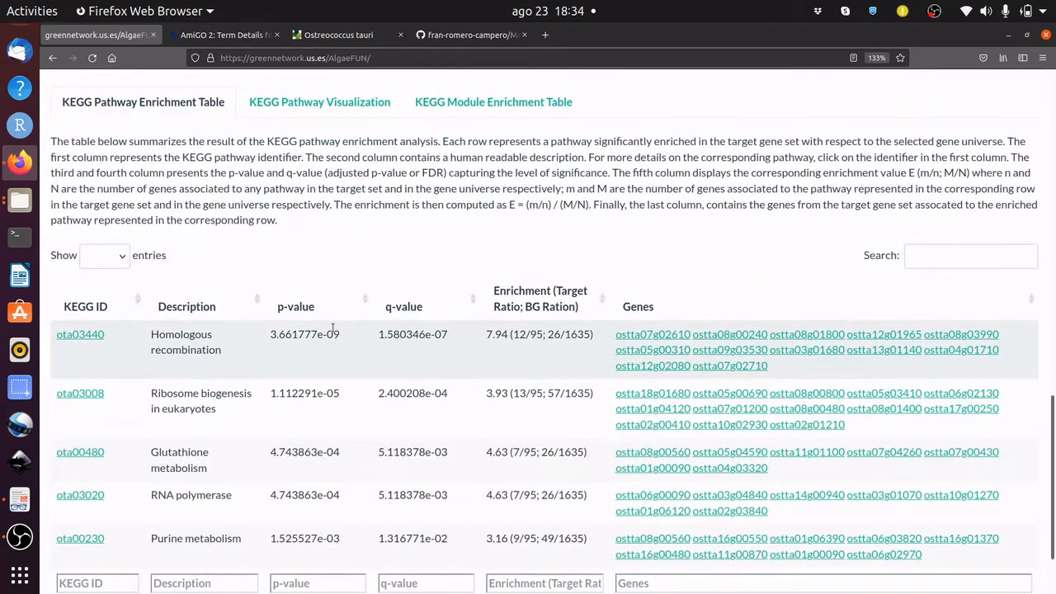
scroll("up", 3)
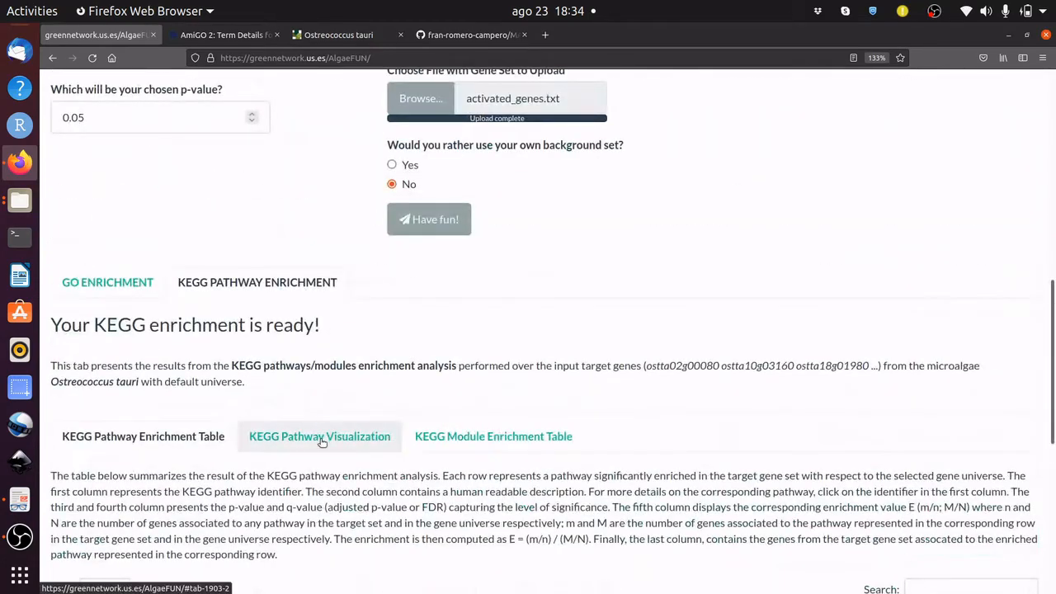
- Visualize the ota03008 Ribosome biogenesis in eukaryotes pathway with target genes marked red
left_click(320, 435)
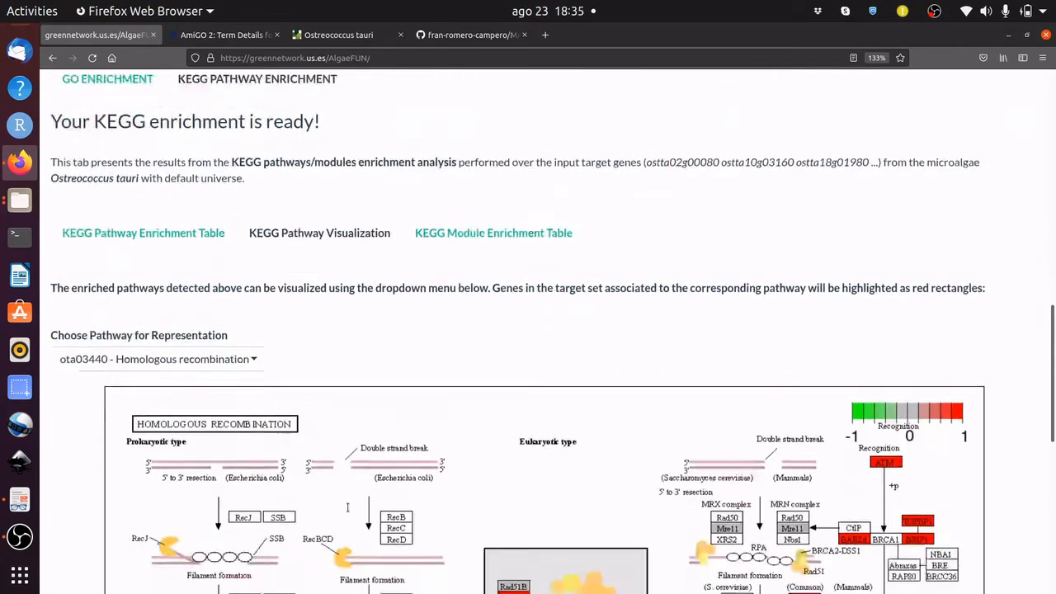
scroll("down", 3)
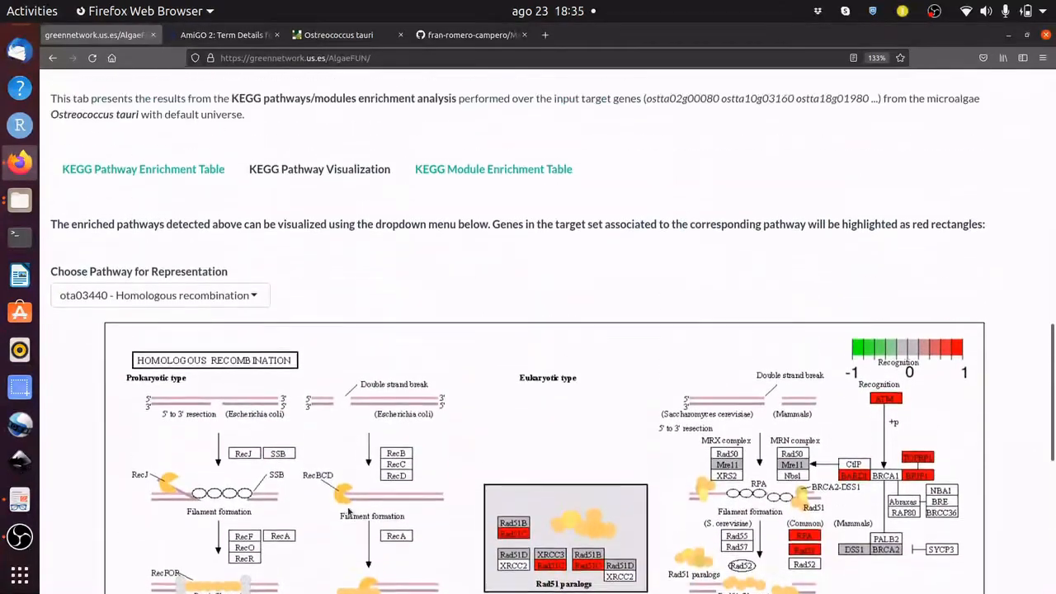
left_click(159, 294)
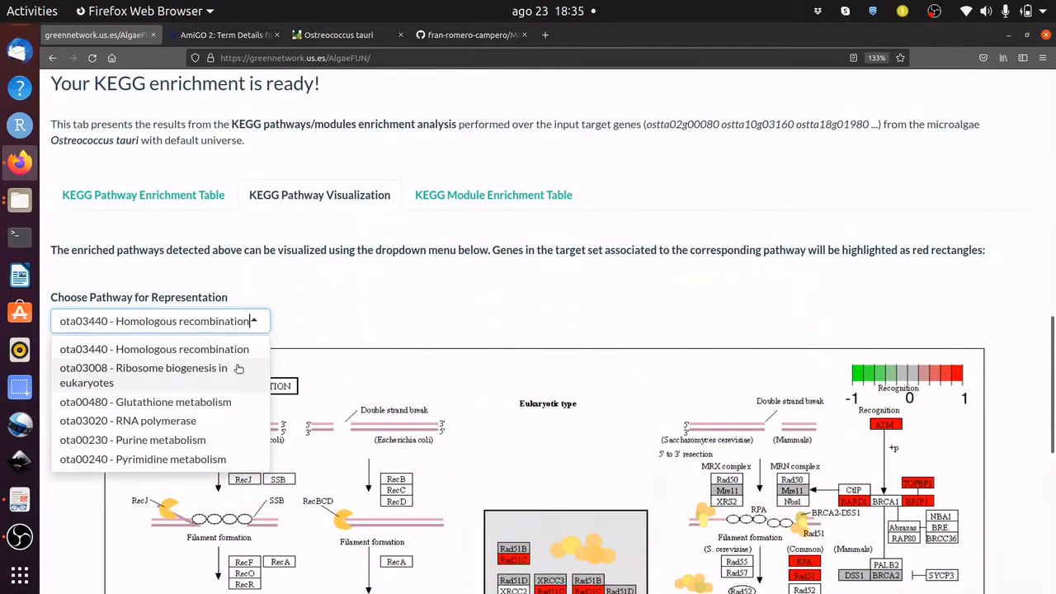
left_click(155, 375)
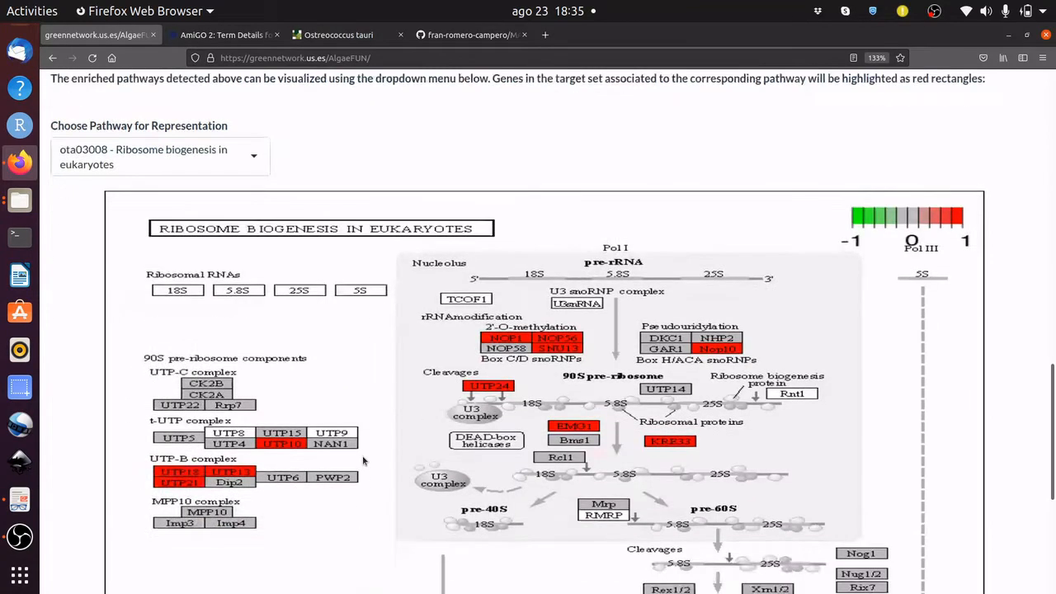
scroll("up", 3)
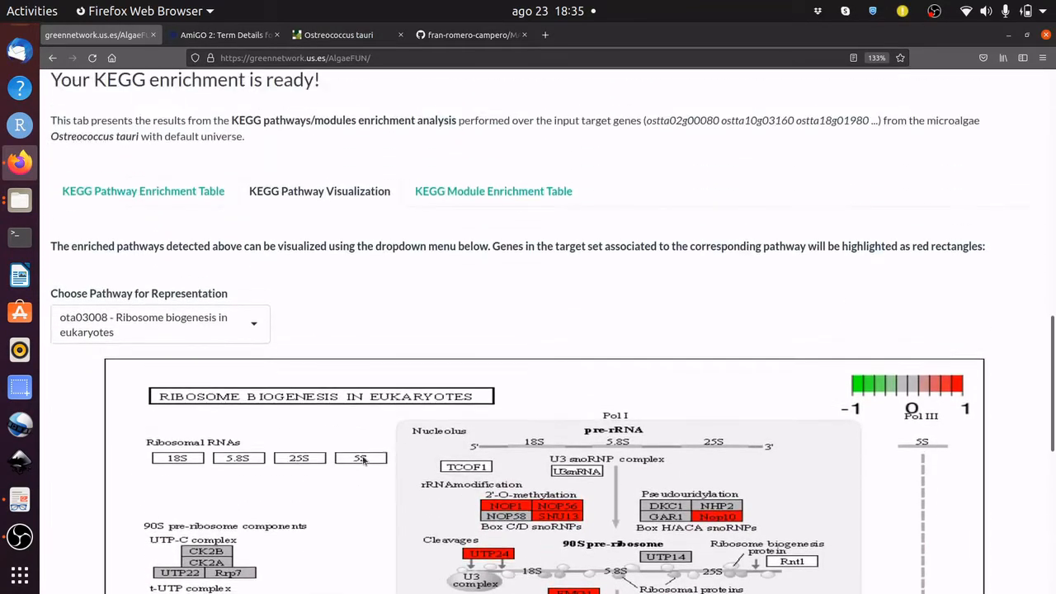
scroll("up", 3)
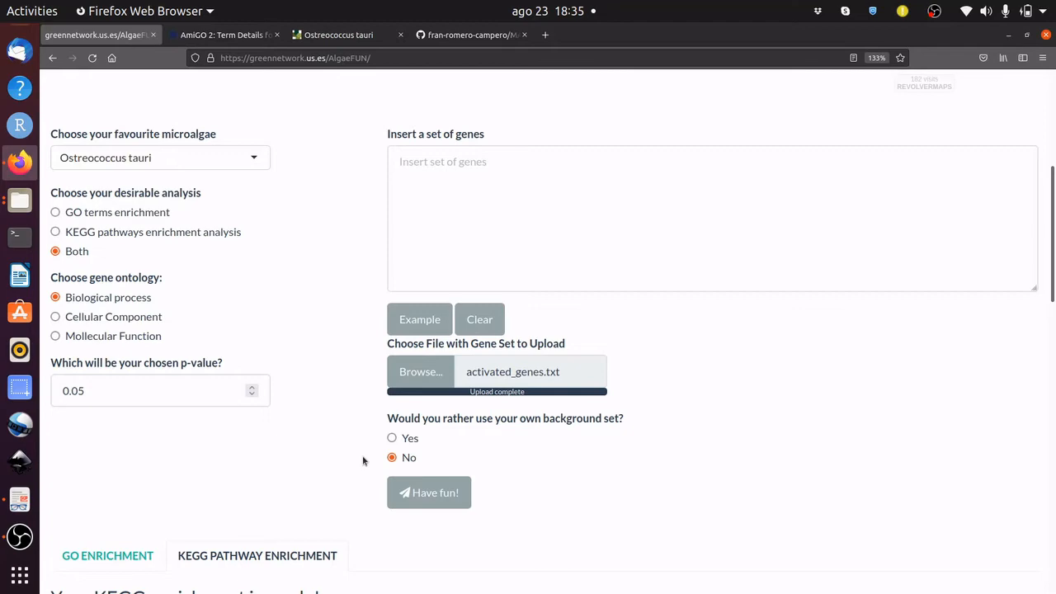
- Choose Chlamydomonas reinhardtii as the microalga on the Genomic Loci Functional Analysis form
scroll("up", 3)
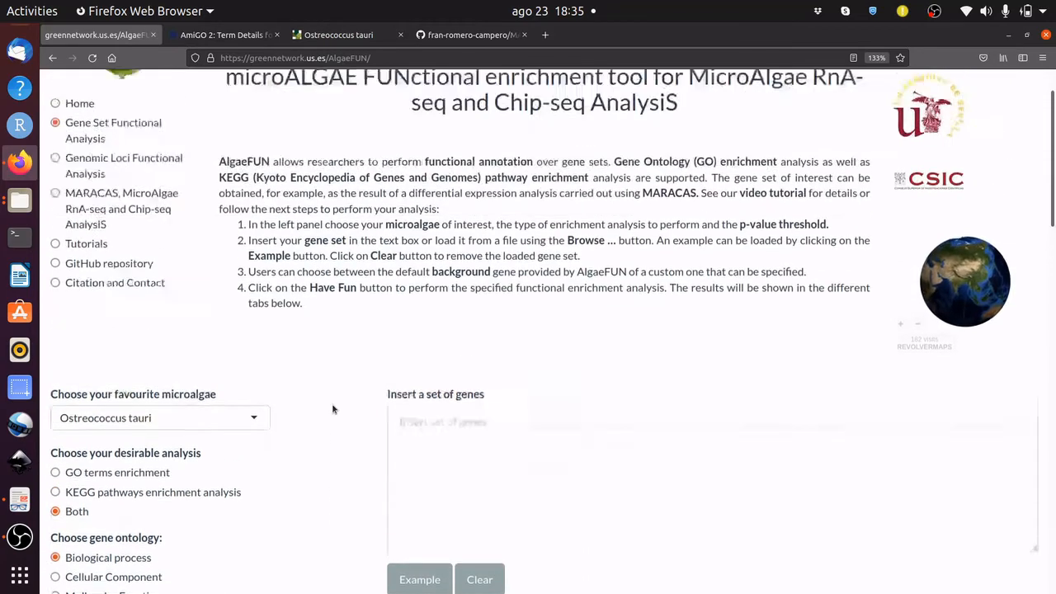
scroll("up", 3)
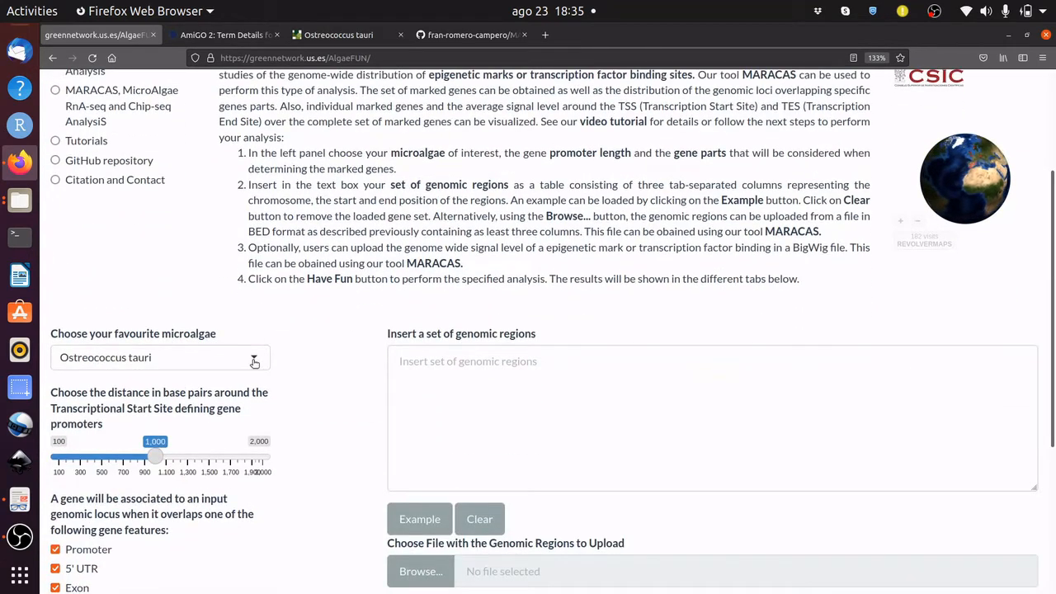
left_click(162, 357)
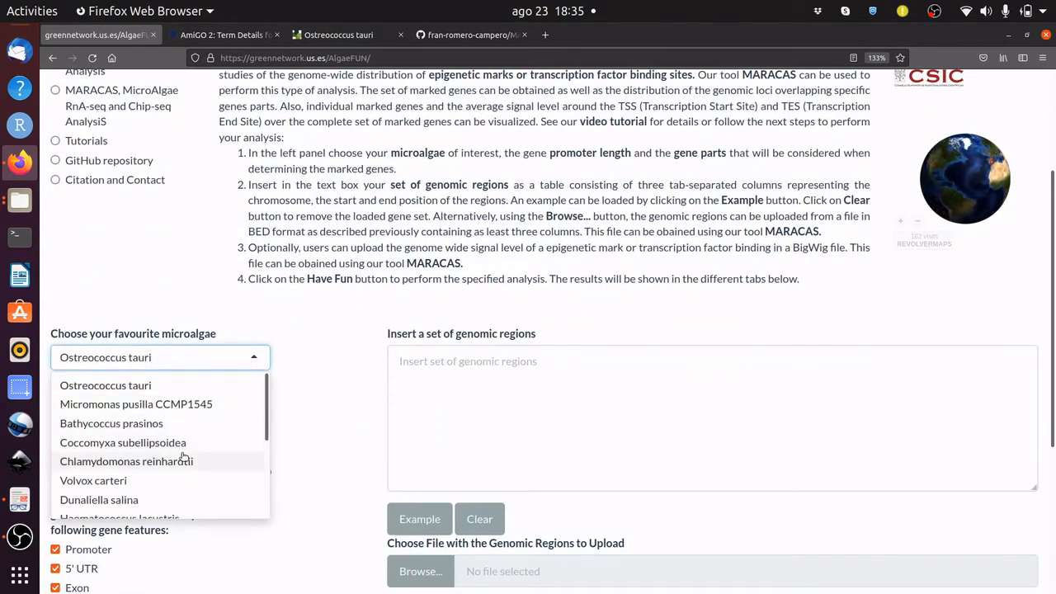
left_click(125, 461)
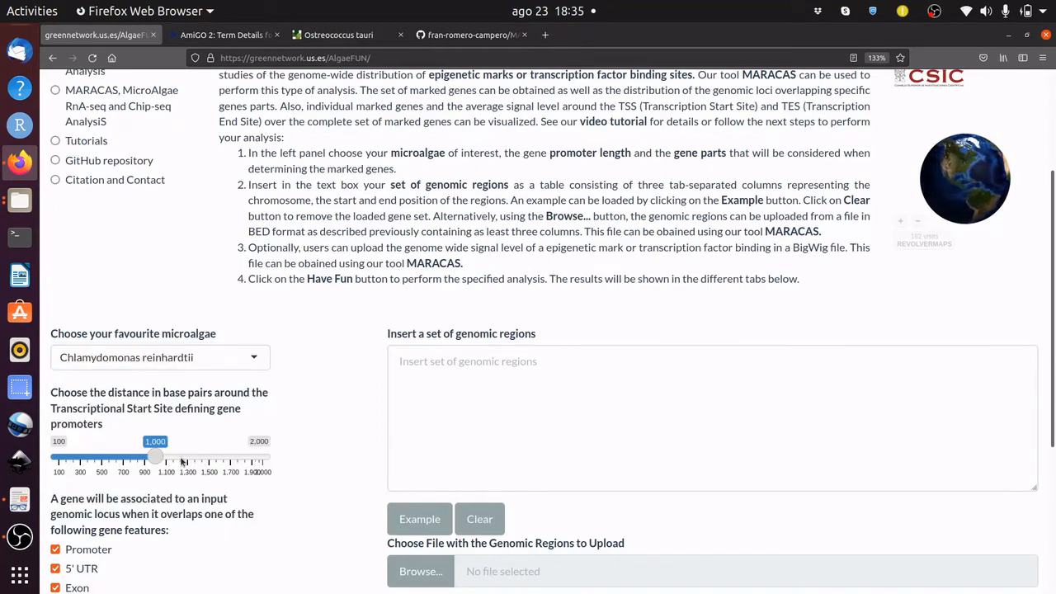
scroll("down", 3)
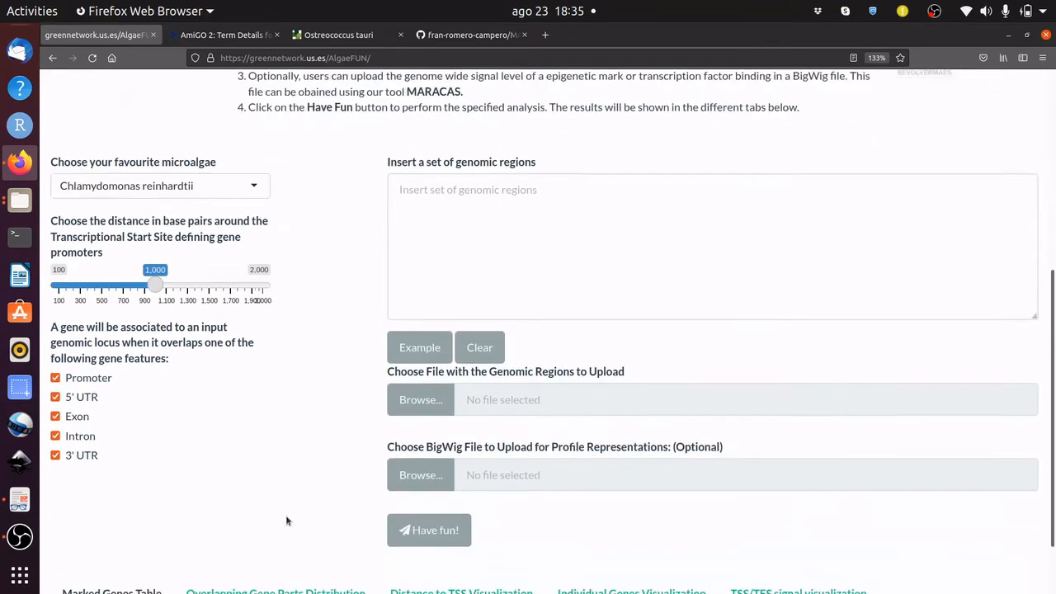
mouse_move(218, 375)
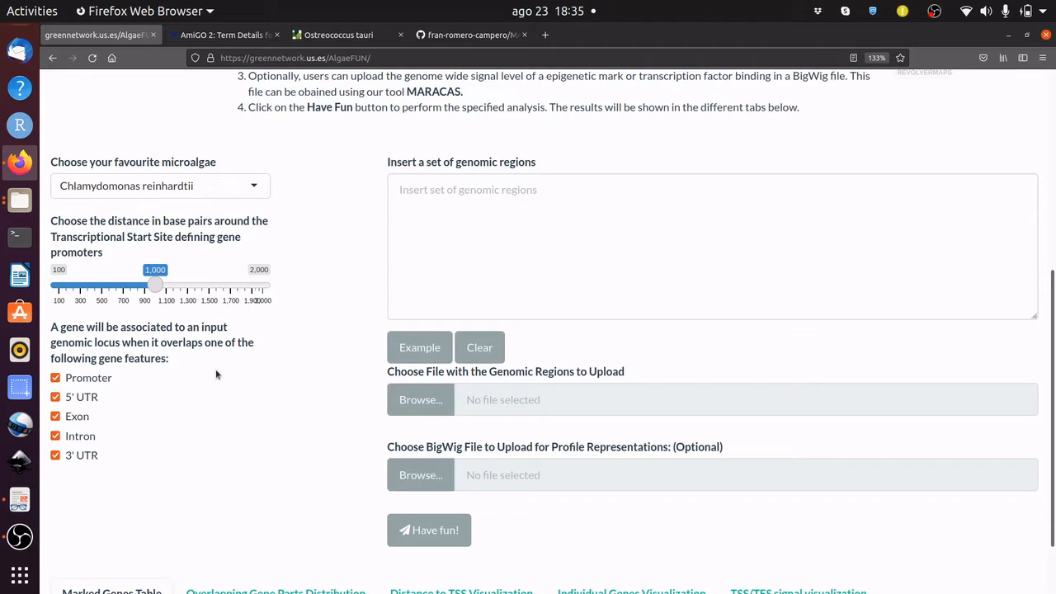
mouse_move(304, 383)
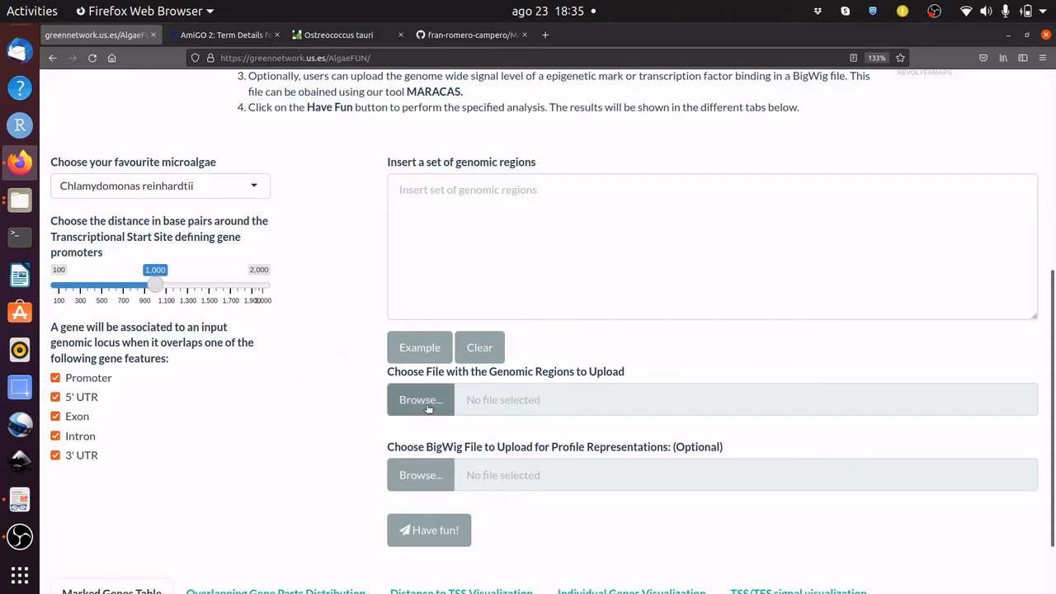
- Upload output_peaks.narrowPeak from the results_chipseq folder as the genomic regions file
left_click(421, 399)
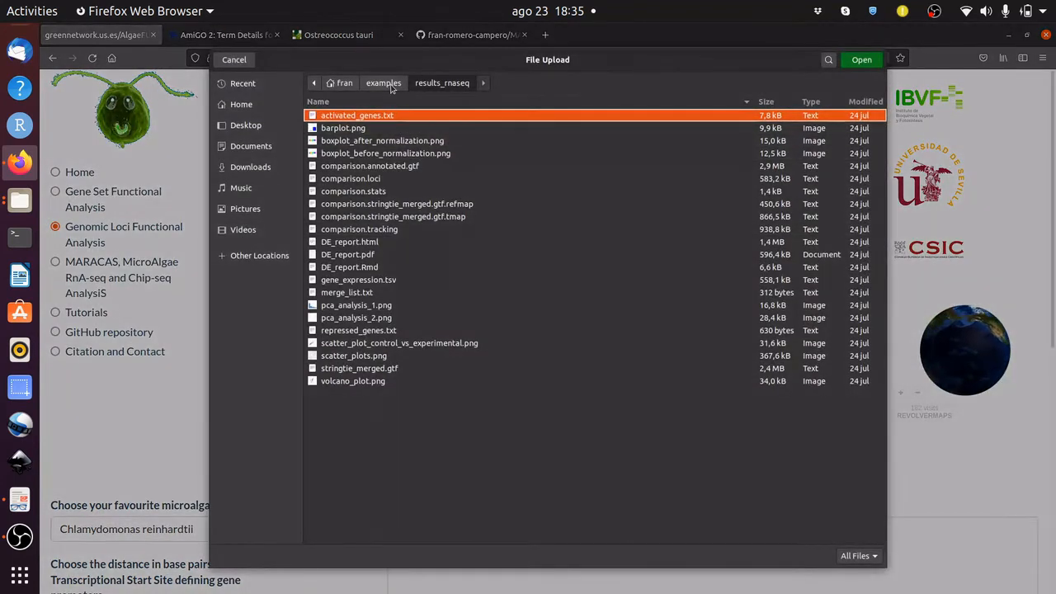
left_click(382, 82)
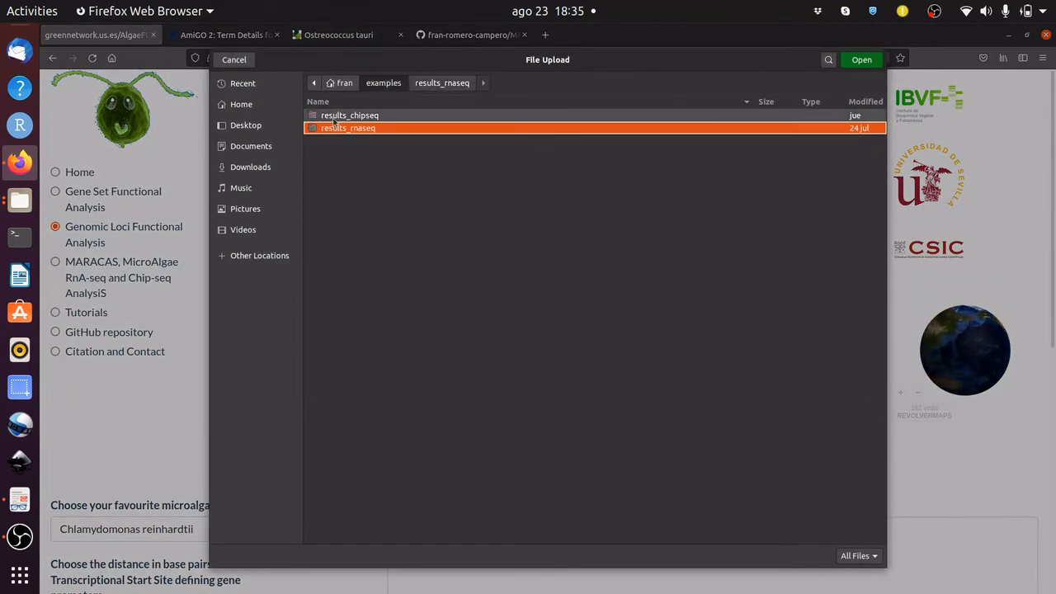
double_click(350, 115)
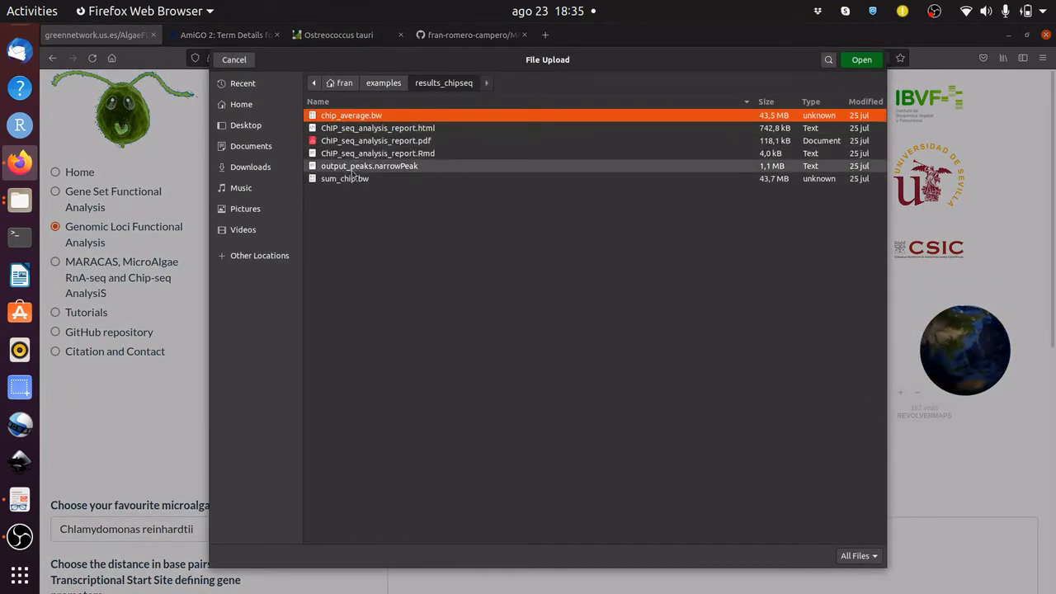
left_click(234, 59)
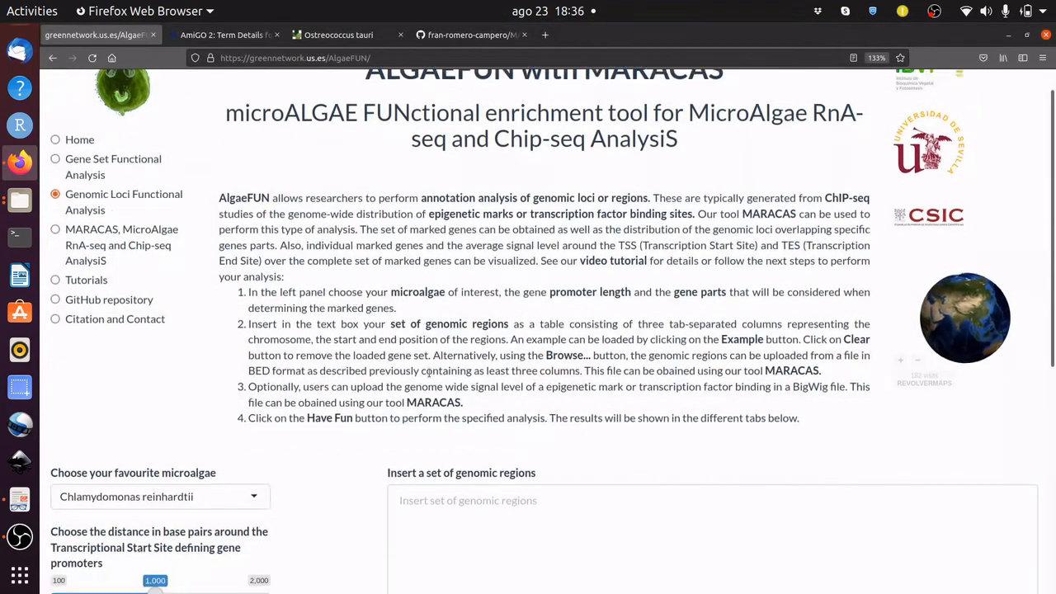
- Upload chip_average.bw as the BigWig signal file
scroll("down", 3)
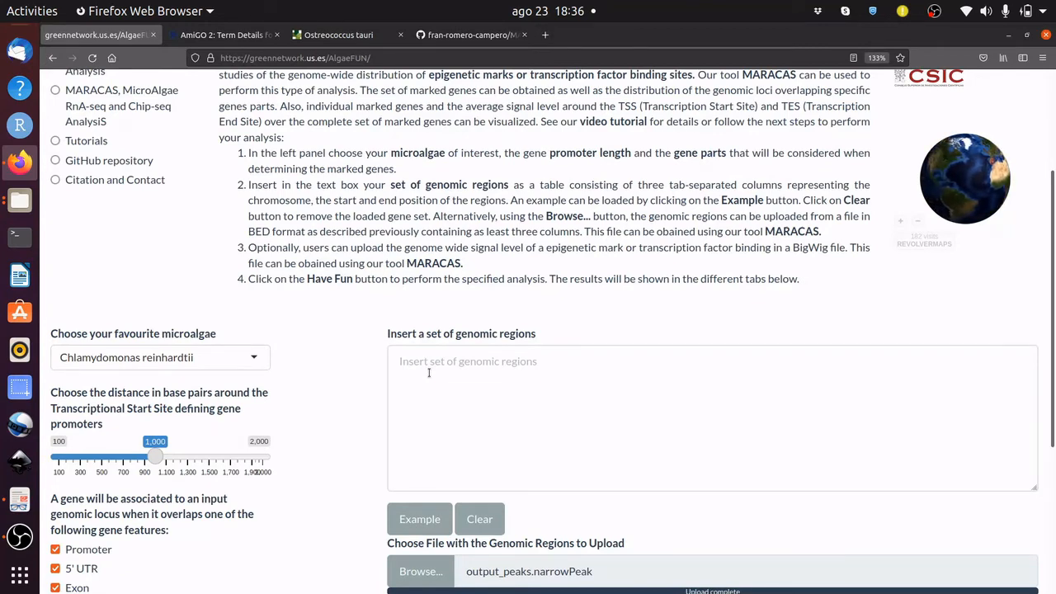
left_click(421, 571)
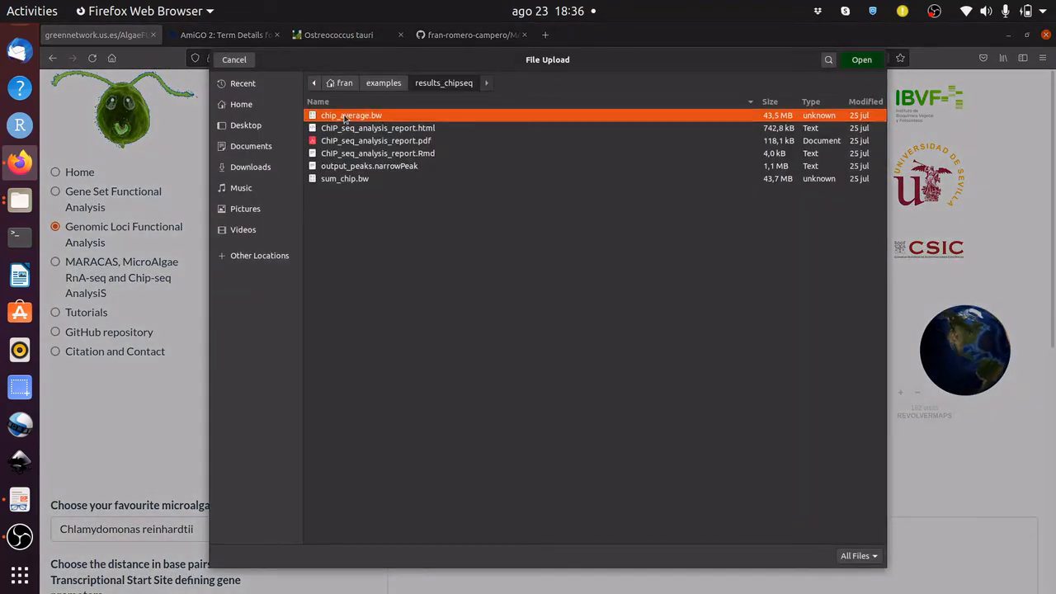
left_click(862, 59)
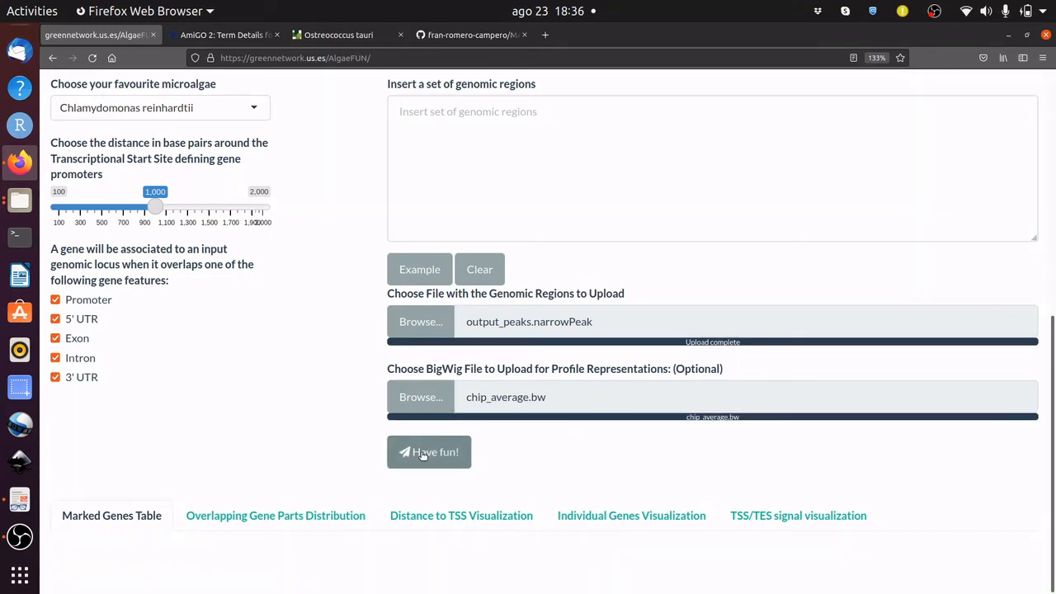
- Run the genomic loci analysis with Have fun! and reach the marked genes table
left_click(429, 452)
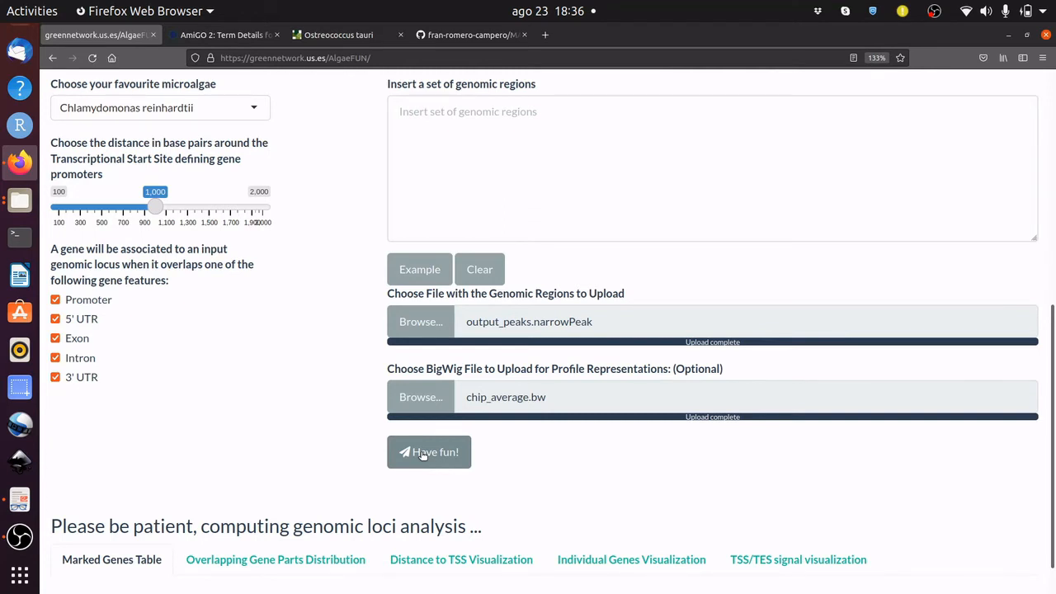
scroll("down", 3)
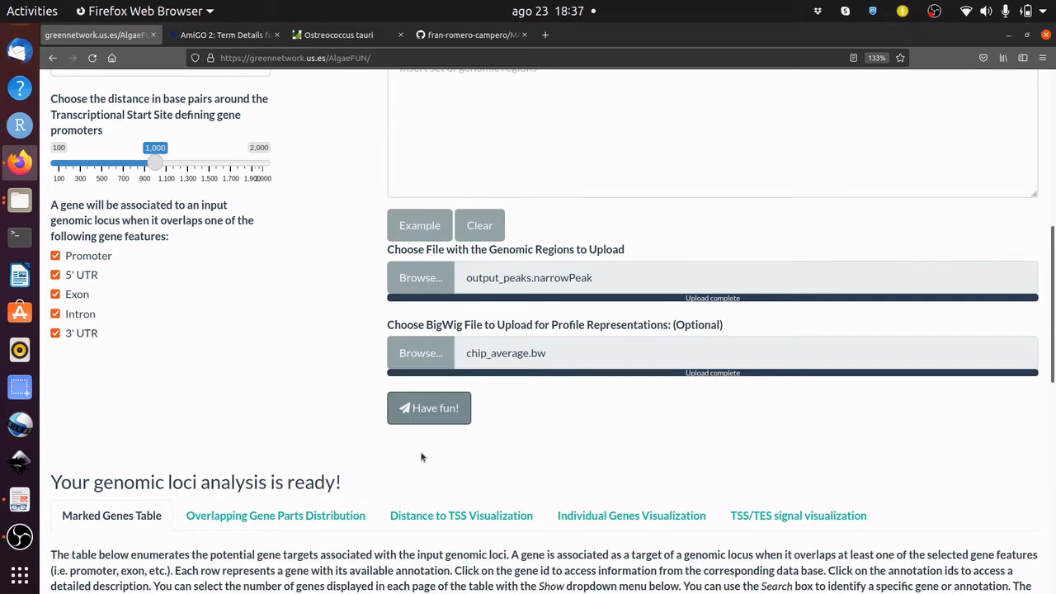
- Open the Phytozome gene report for Cre01.g000150 from the Marked Genes Table
scroll("down", 3)
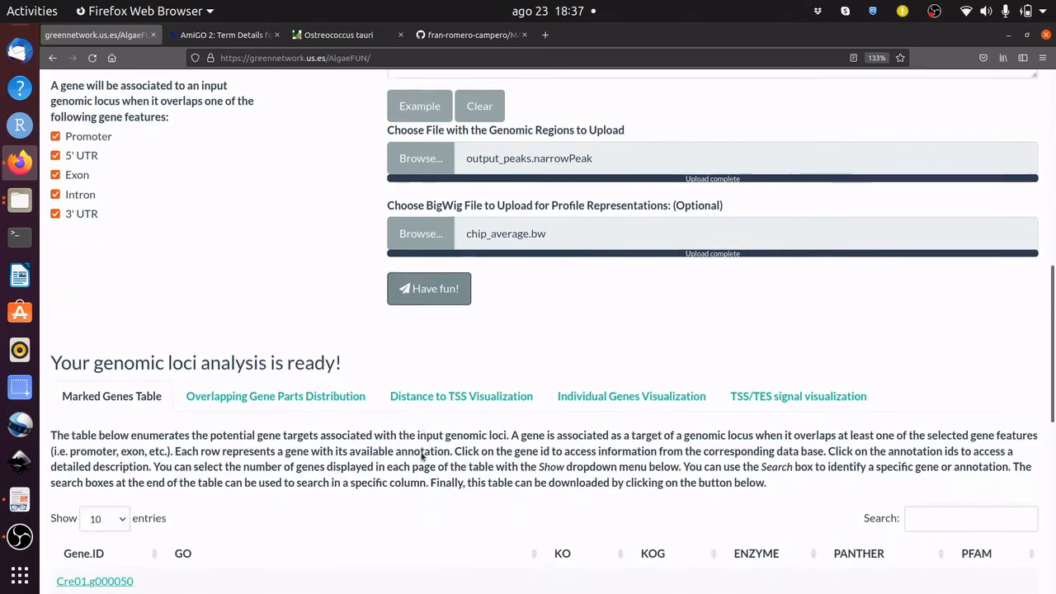
scroll("down", 3)
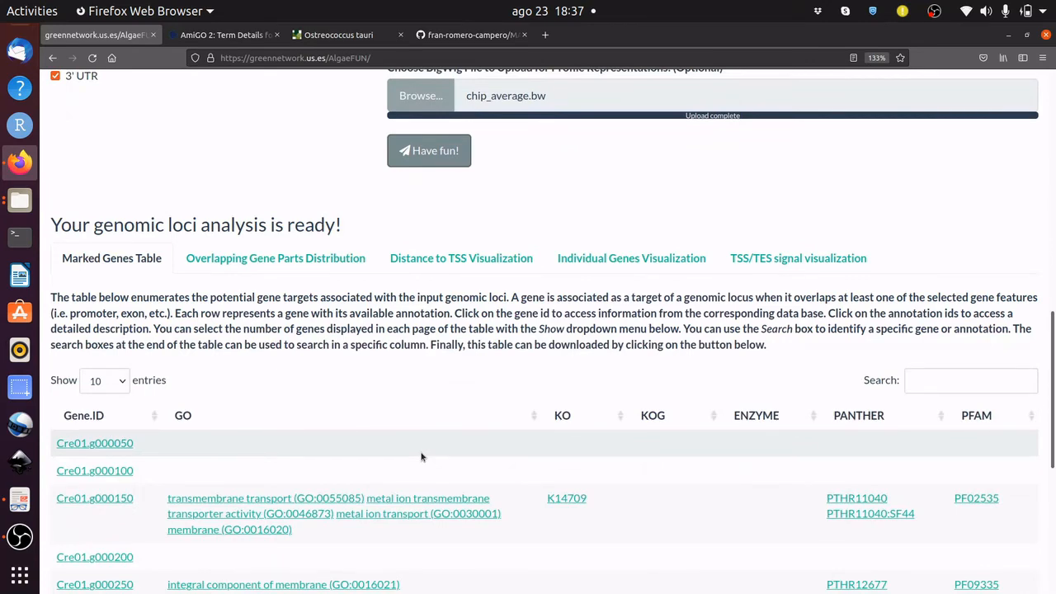
scroll("down", 3)
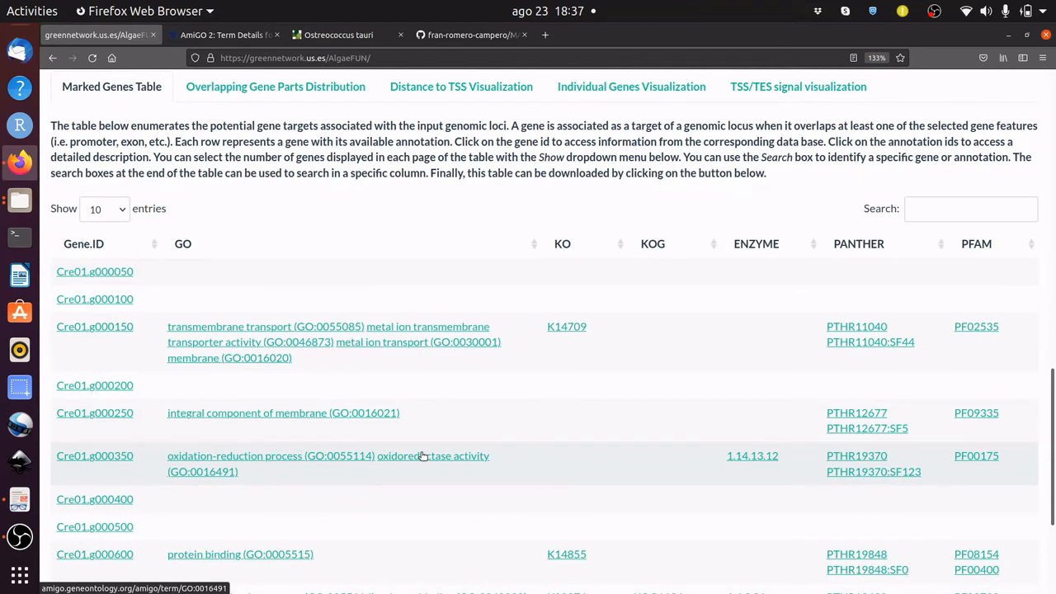
left_click(94, 327)
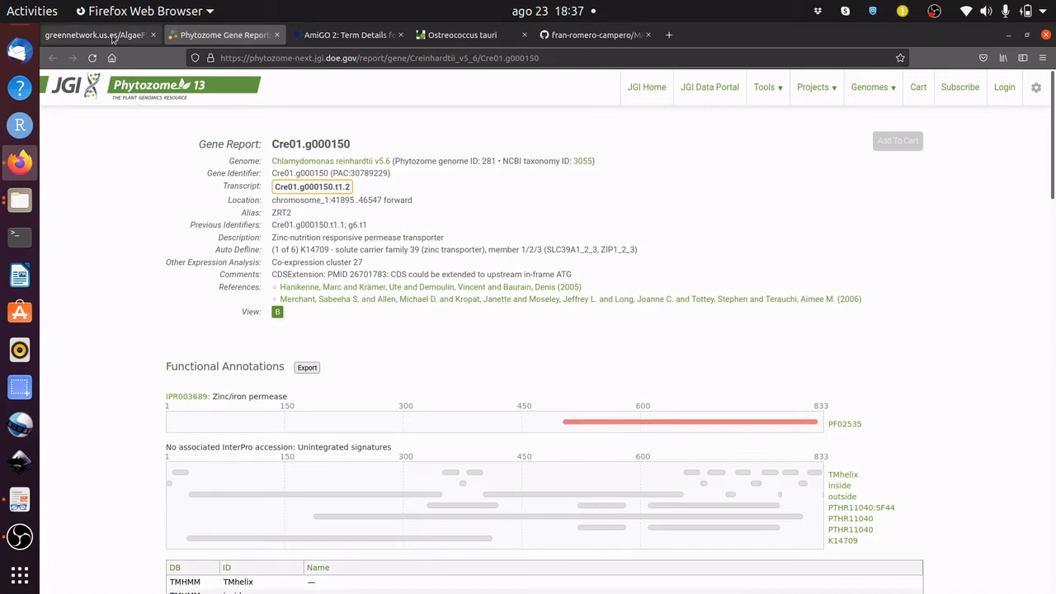
- Show the overlapping gene parts distribution and the distance-to-TSS plot of the loci
left_click(92, 35)
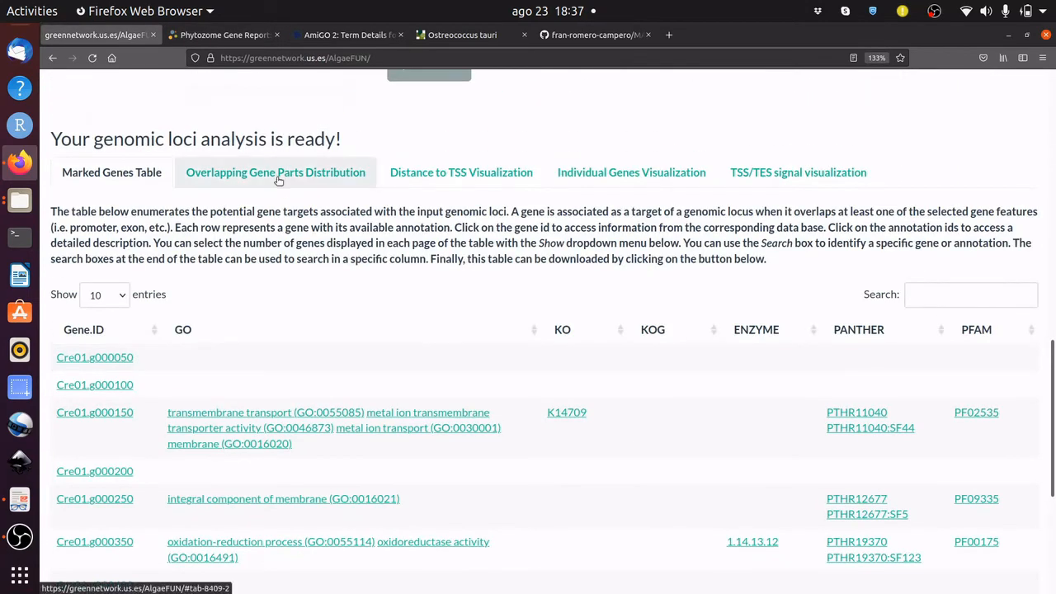
scroll("up", 3)
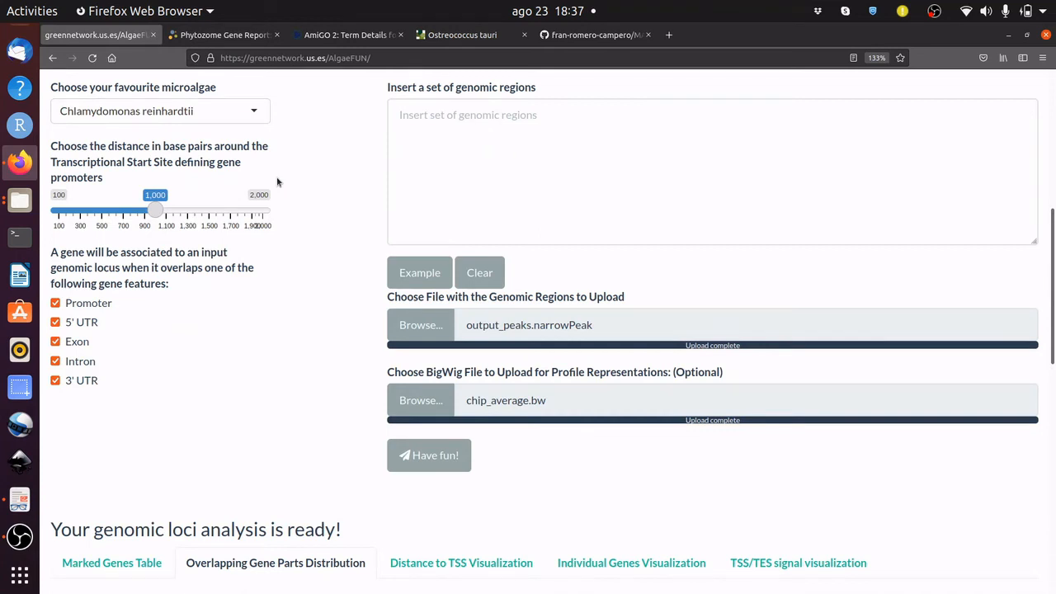
scroll("down", 3)
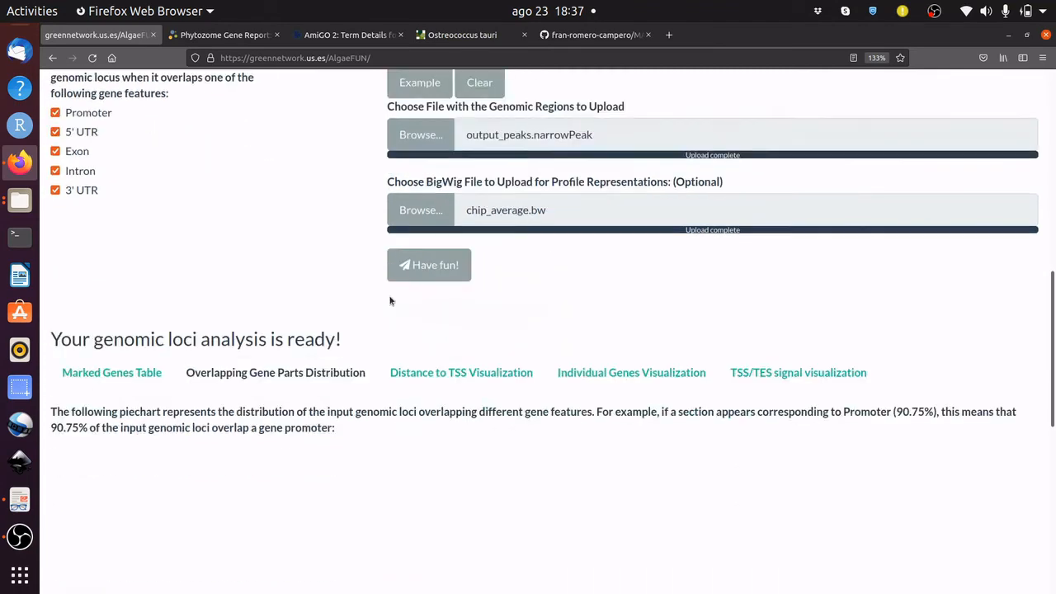
scroll("down", 3)
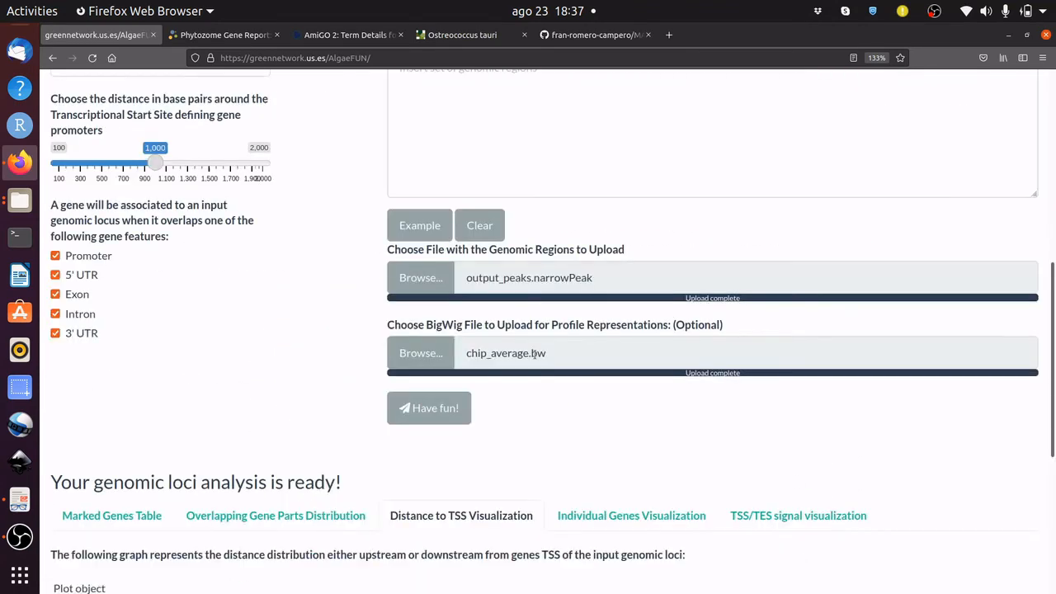
scroll("down", 3)
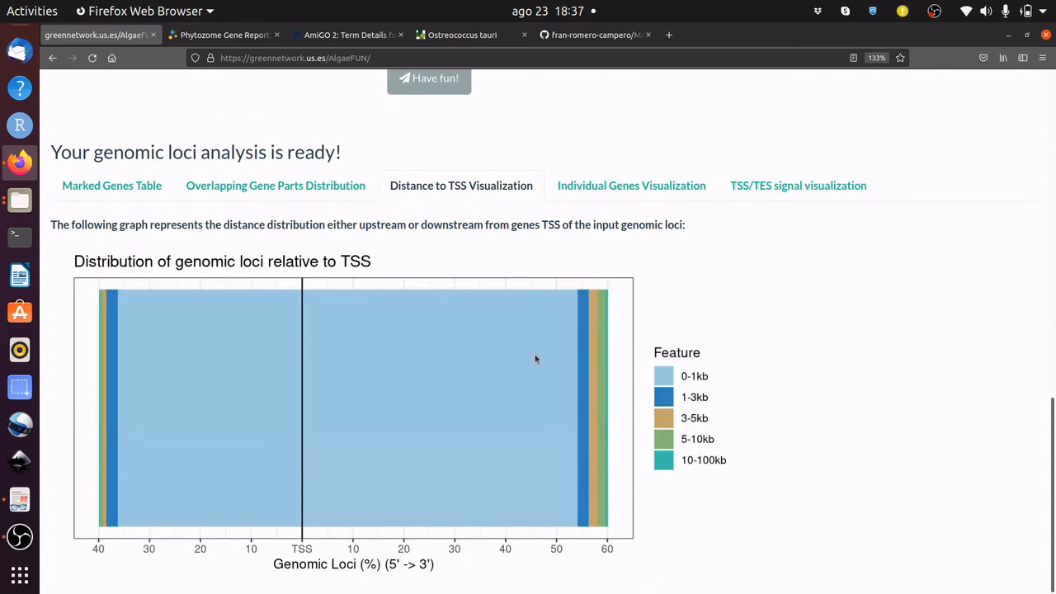
mouse_move(630, 185)
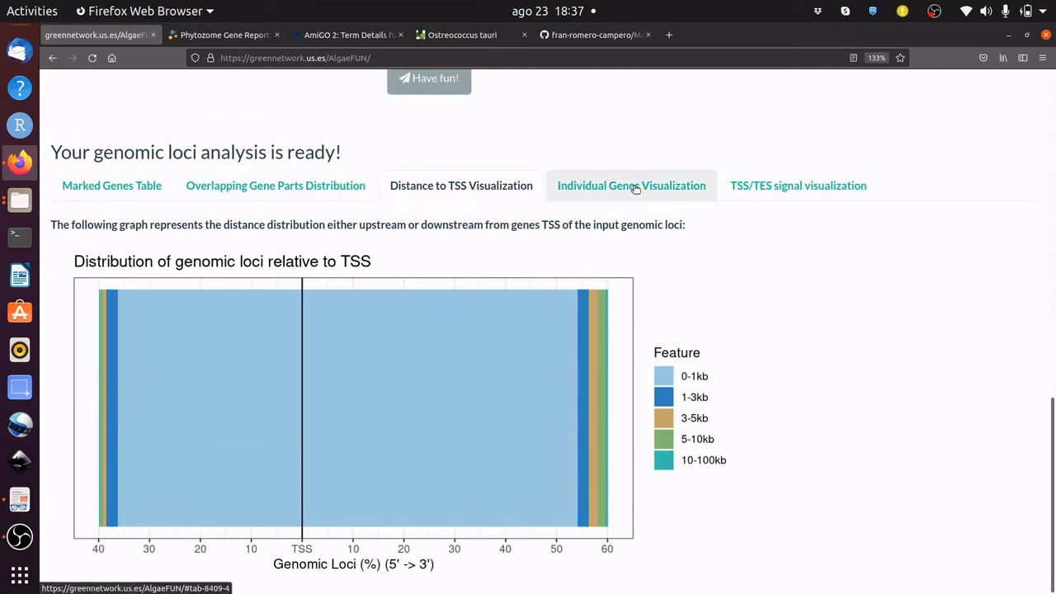
- Visualize gene Cre01.g000150 with Select All Motifs ticked
scroll("up", 3)
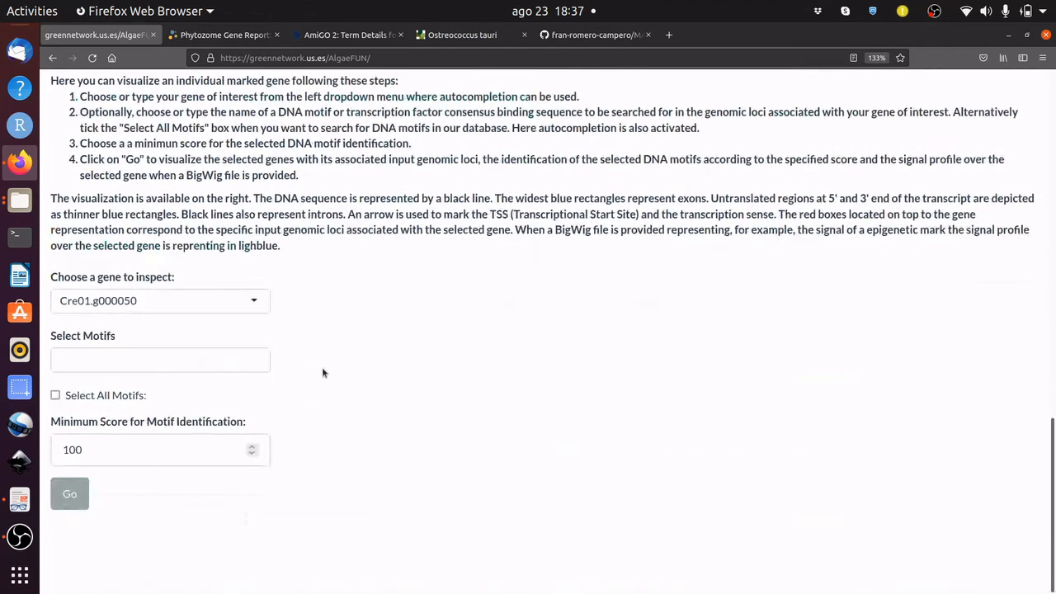
left_click(160, 300)
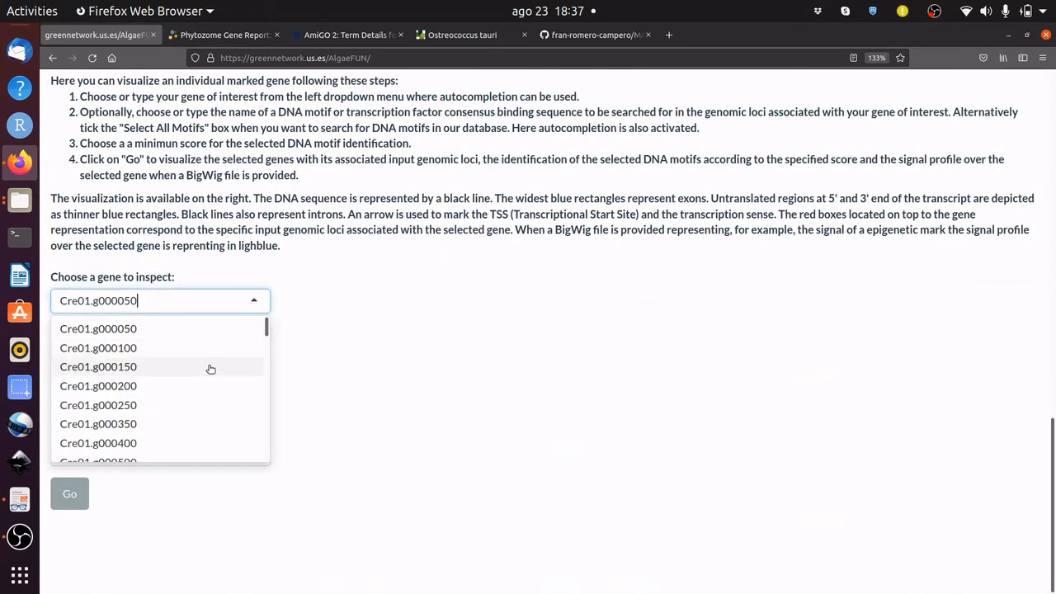
left_click(99, 366)
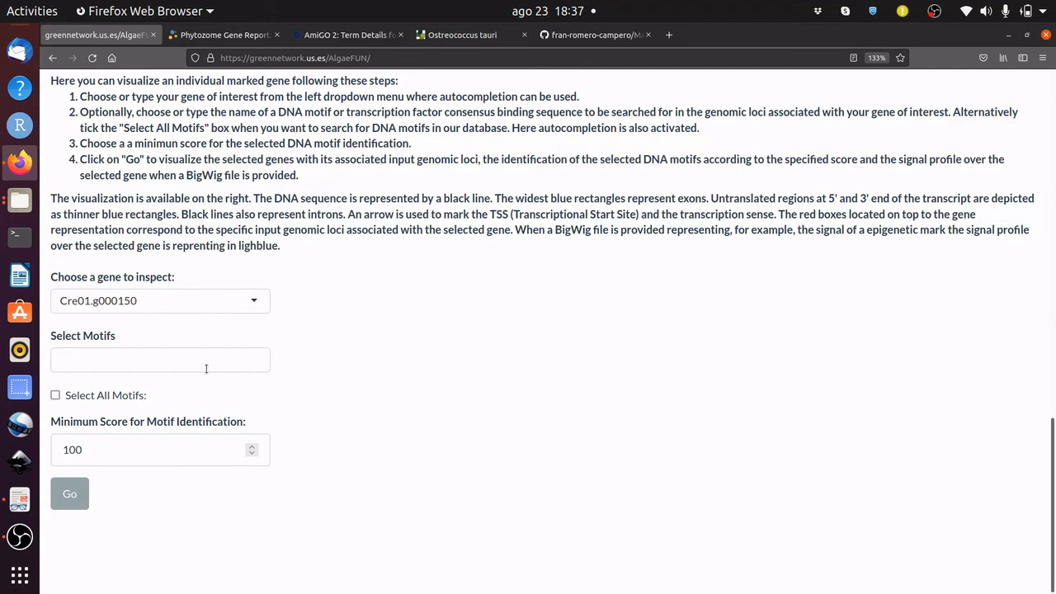
left_click(56, 396)
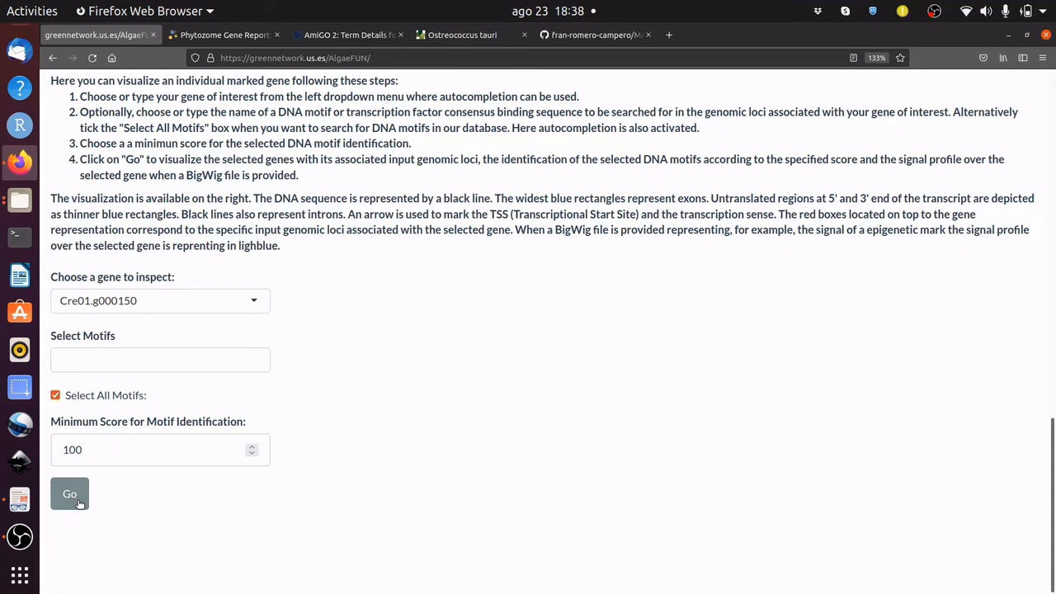
left_click(69, 494)
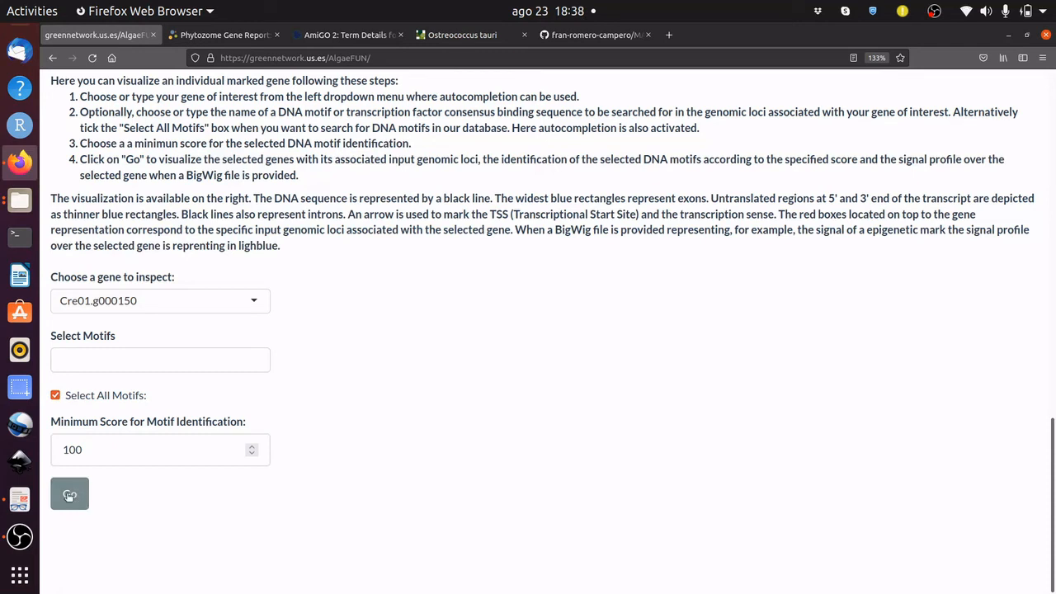
left_click(69, 493)
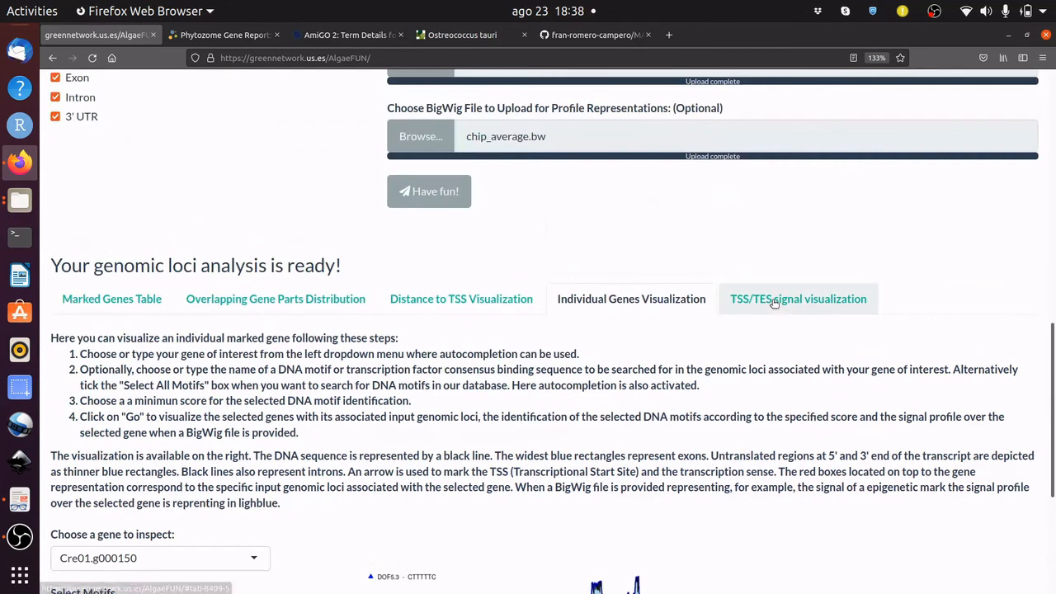
- Display the average signal plots around TSS and TES
left_click(798, 299)
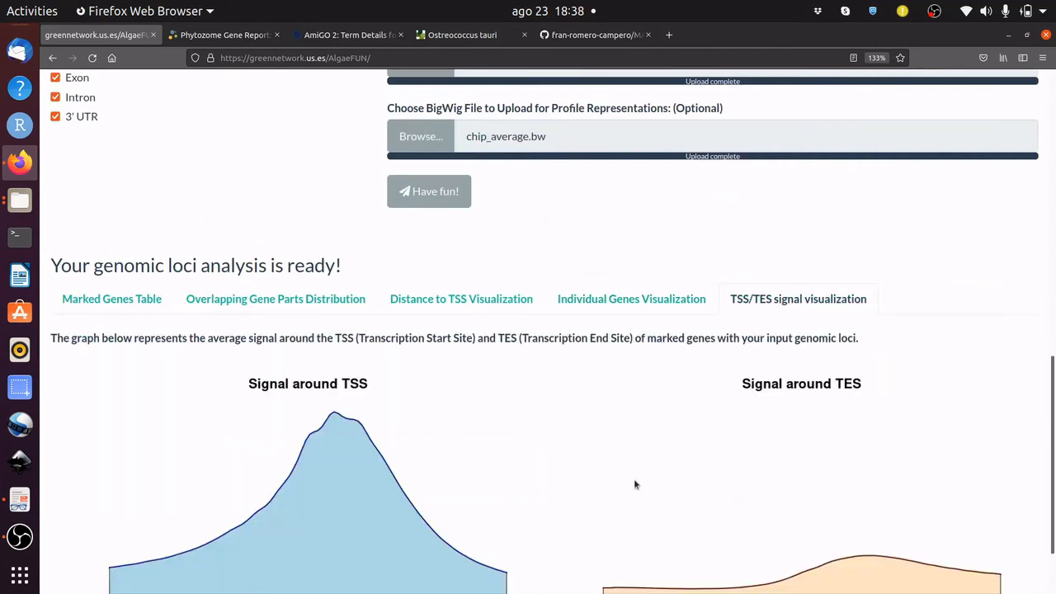
scroll("down", 3)
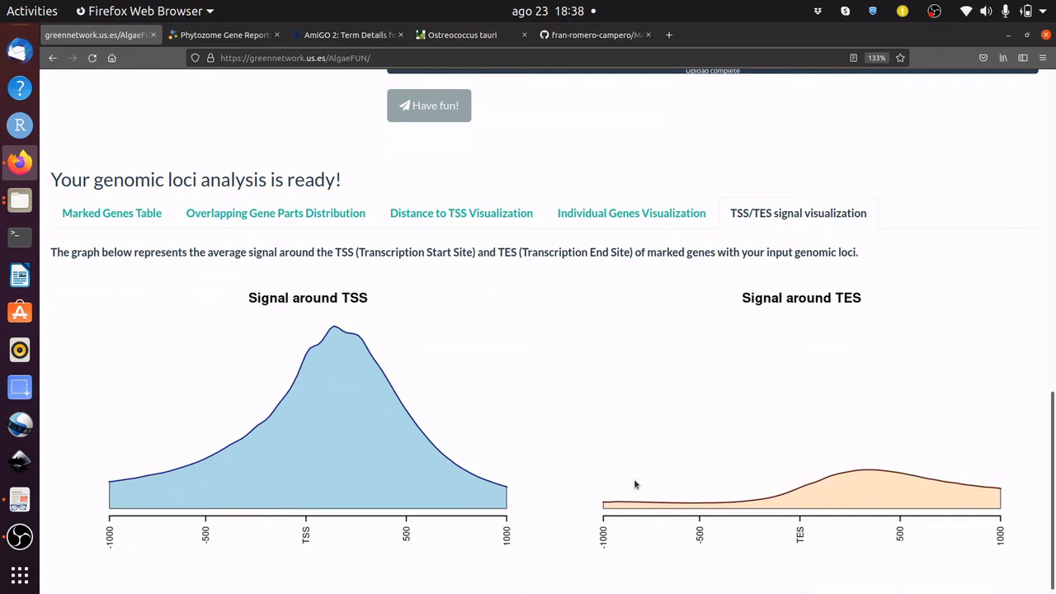